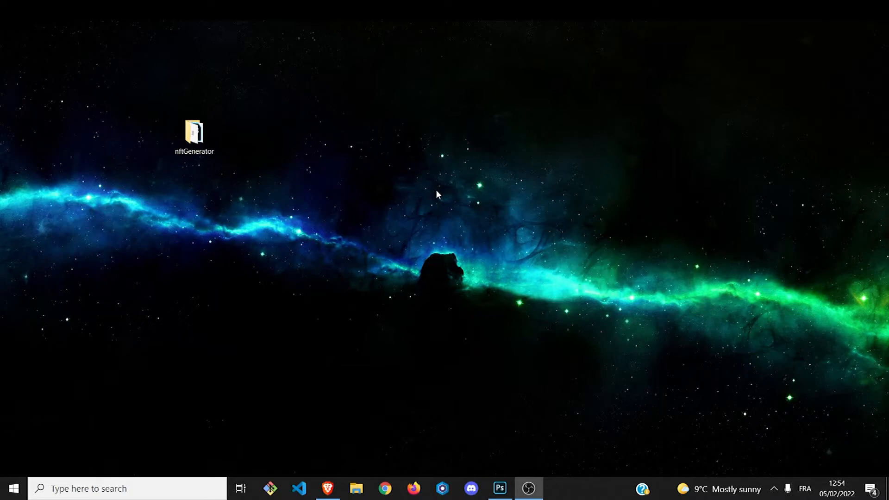
mouse_move(328, 488)
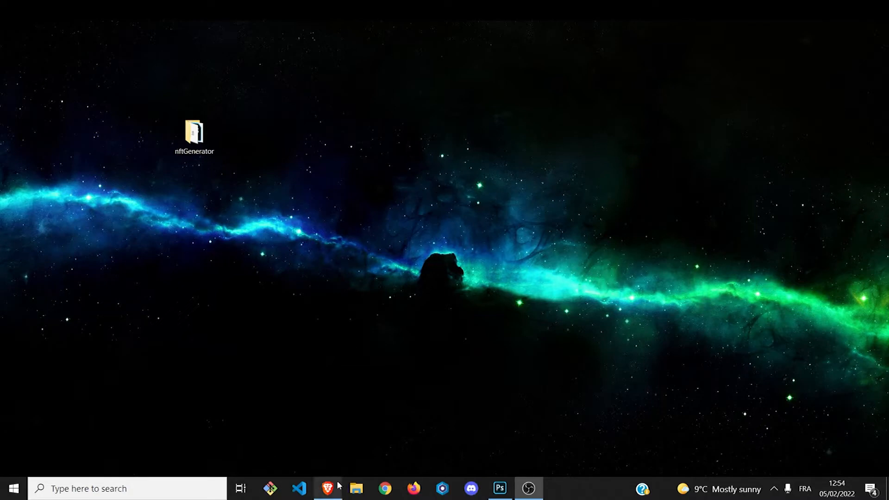
mouse_move(499, 488)
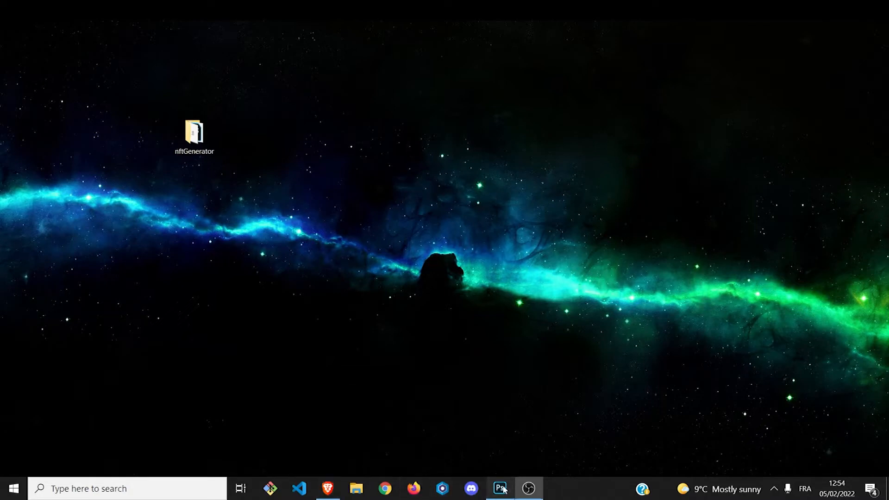
- In Photoshop show the Green background variant and reveal the Right Arm group's Turbo Cannon R
click(499, 487)
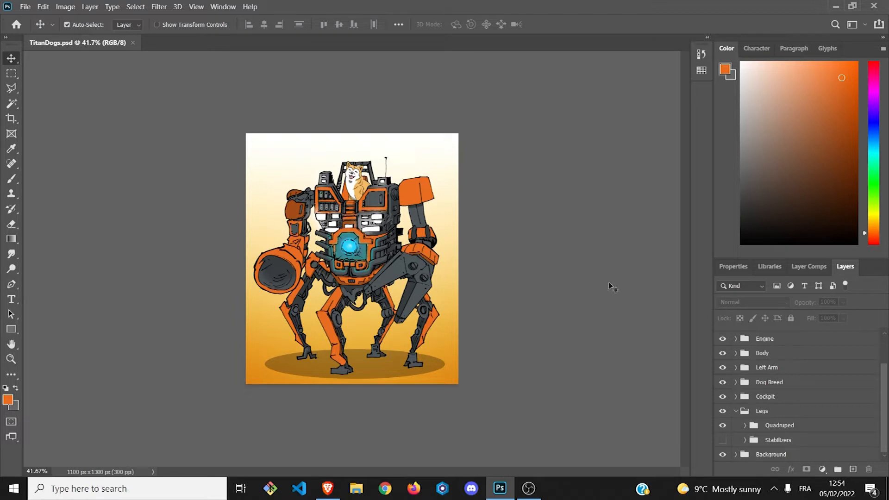
mouse_move(413, 332)
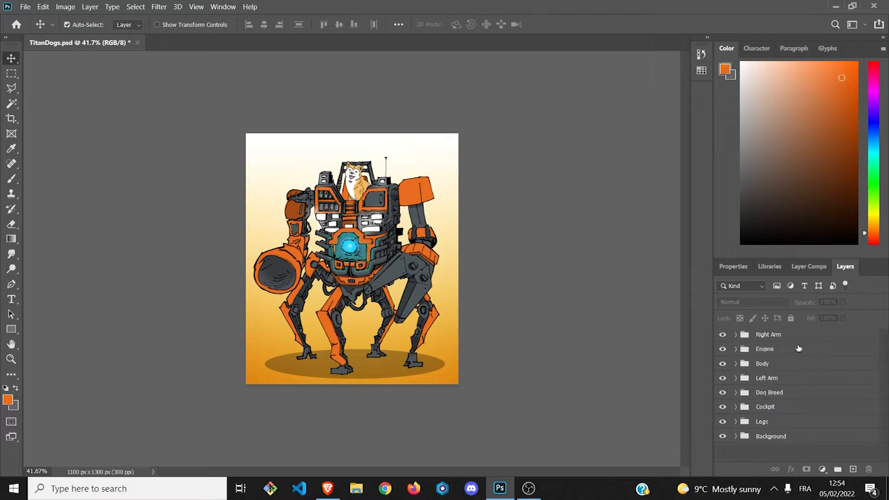
click(736, 363)
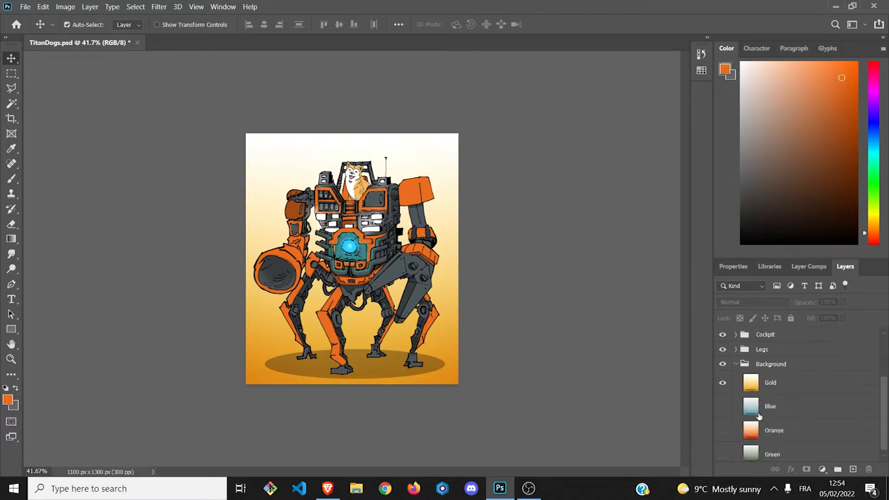
click(722, 405)
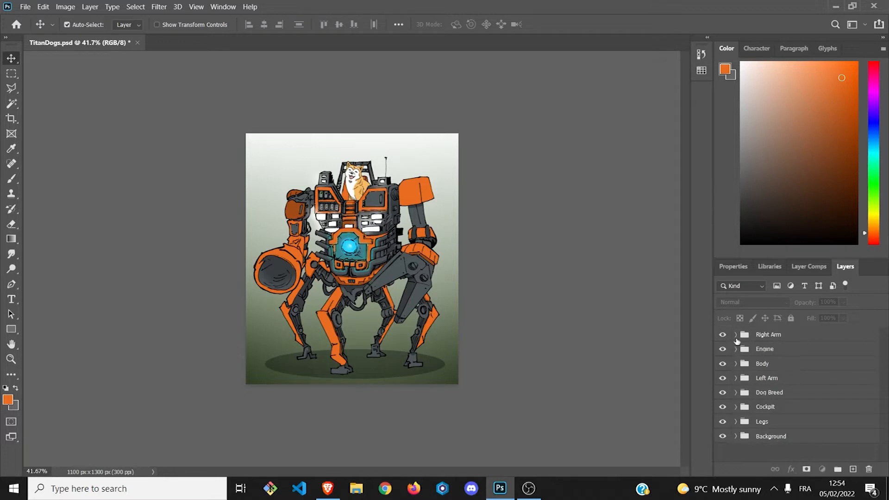
click(736, 334)
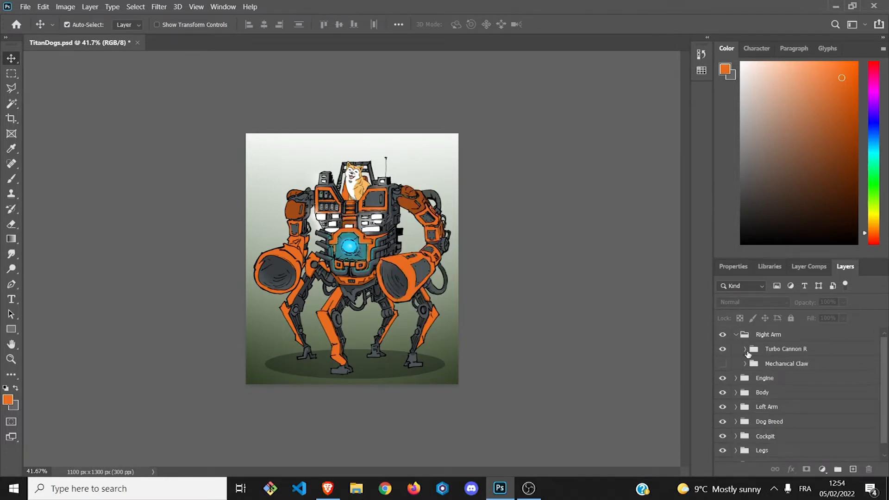
click(736, 335)
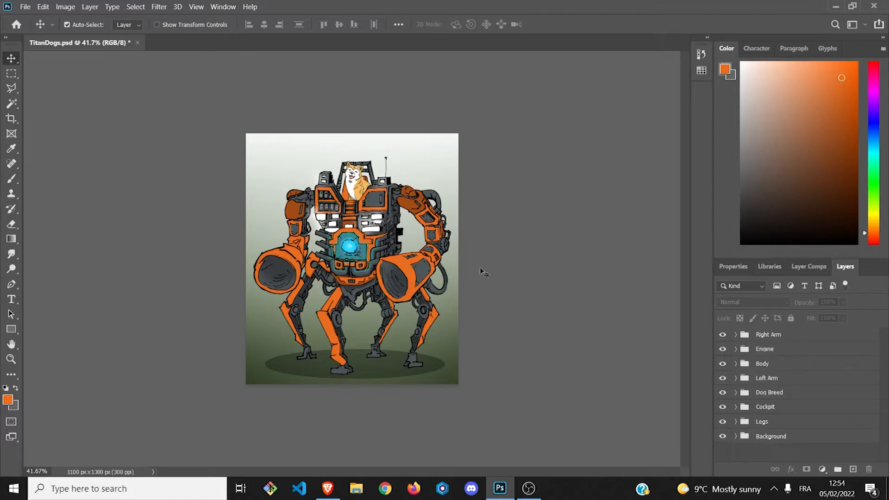
click(736, 334)
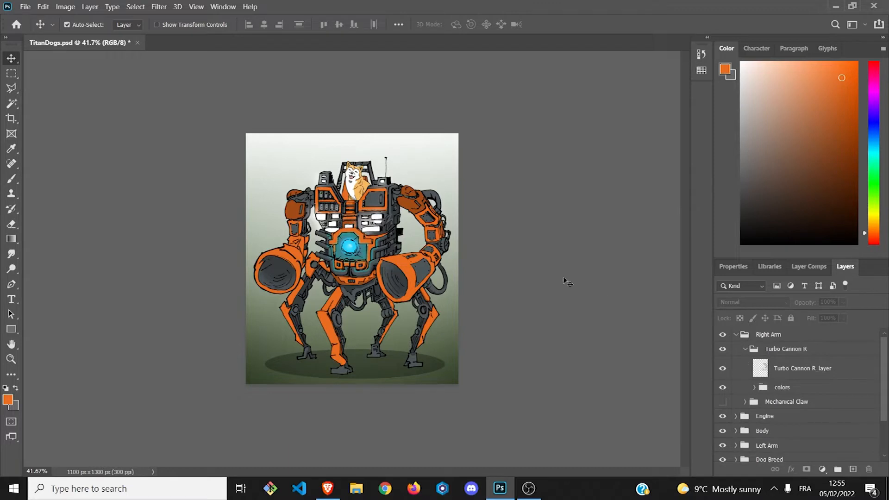
click(722, 367)
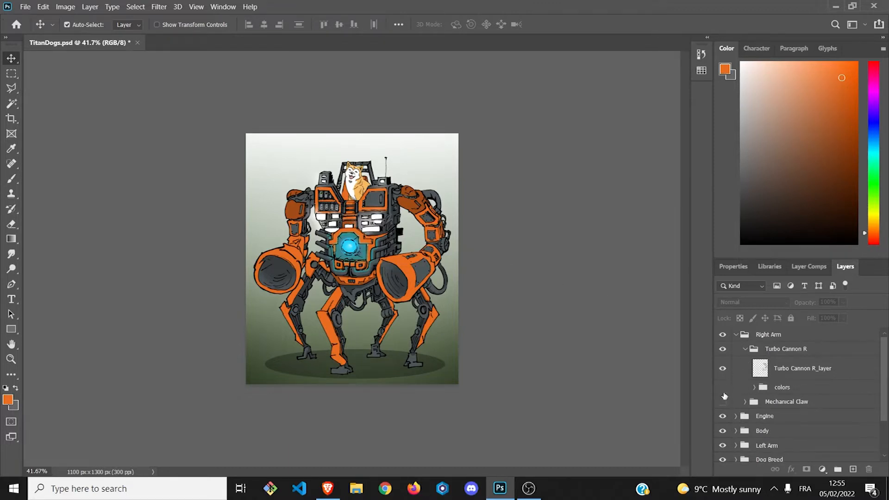
click(724, 387)
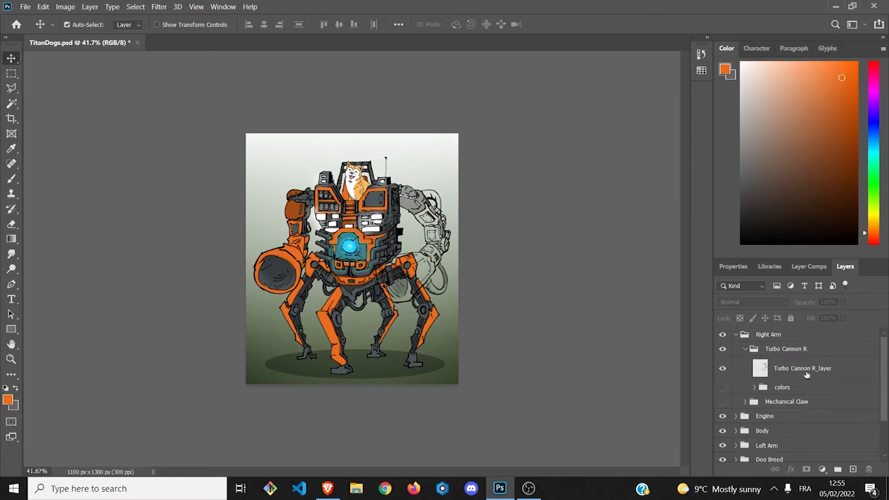
click(801, 367)
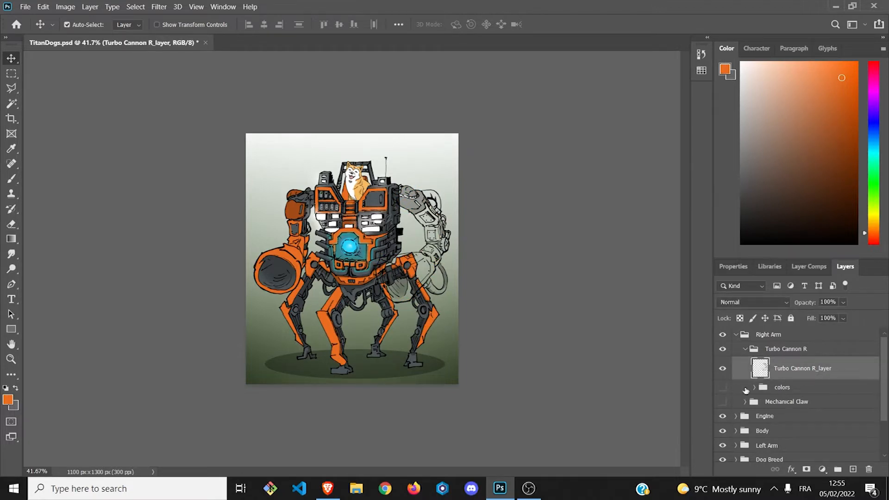
click(754, 387)
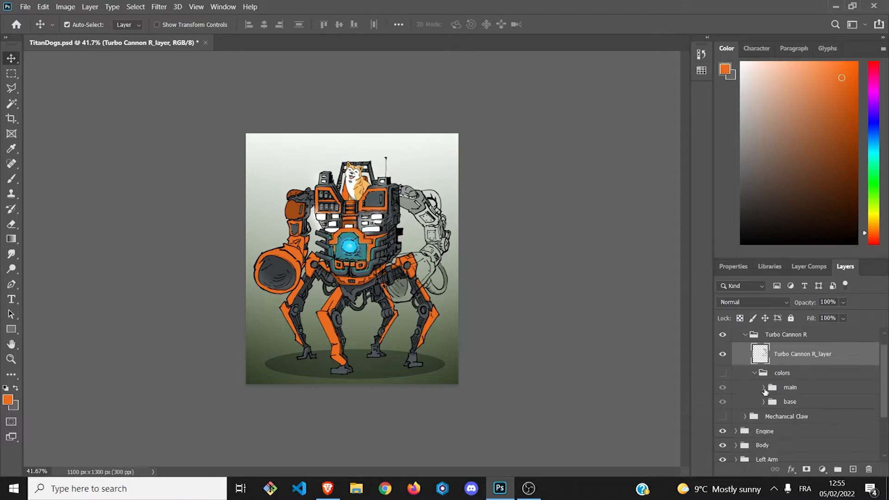
click(764, 387)
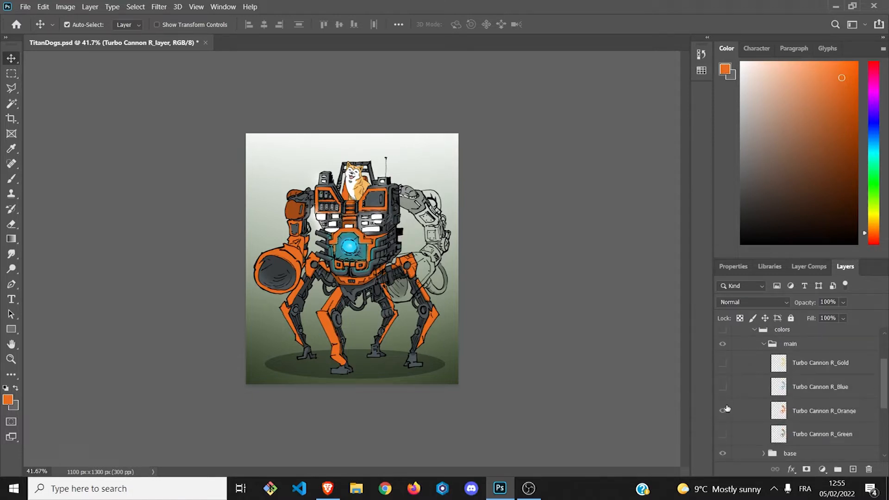
click(723, 410)
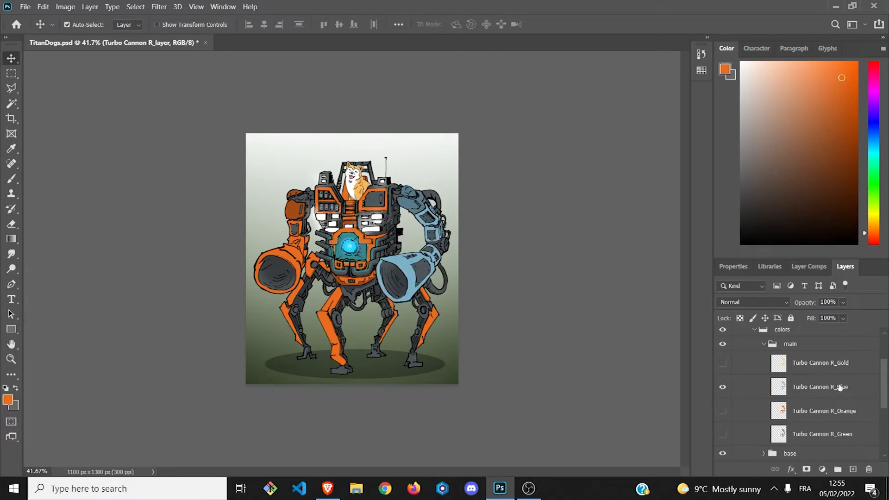
click(762, 343)
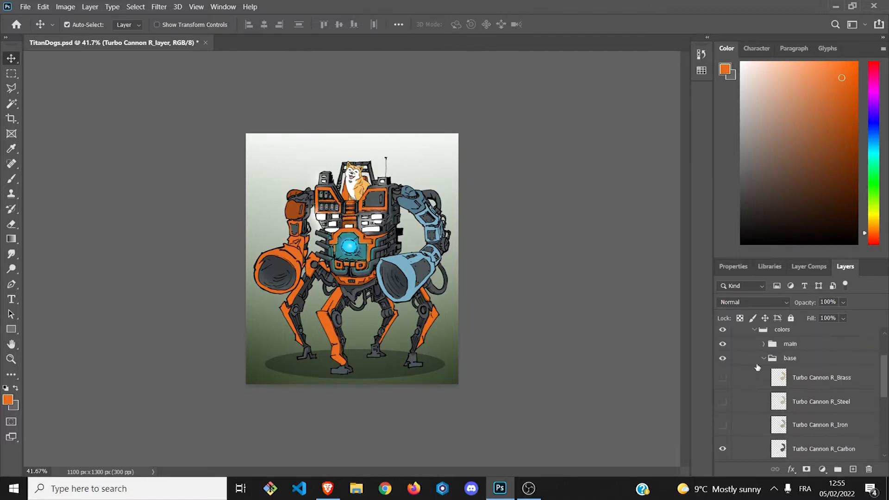
click(764, 358)
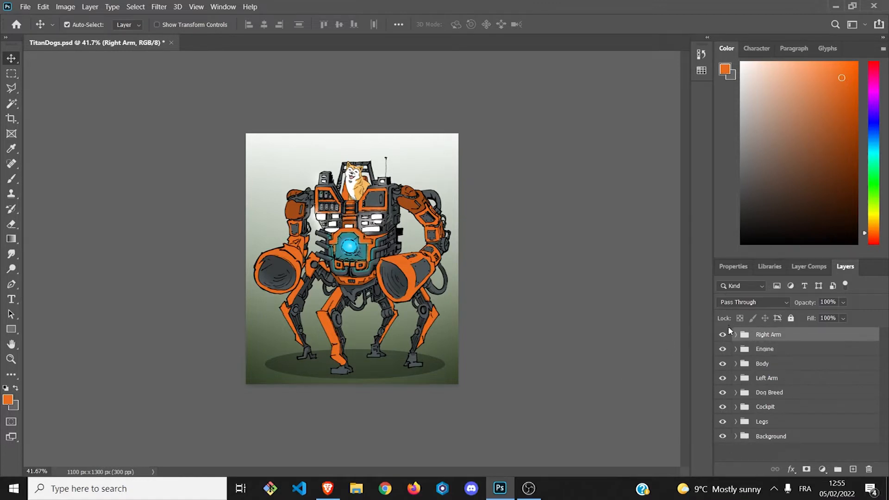
mouse_move(672, 367)
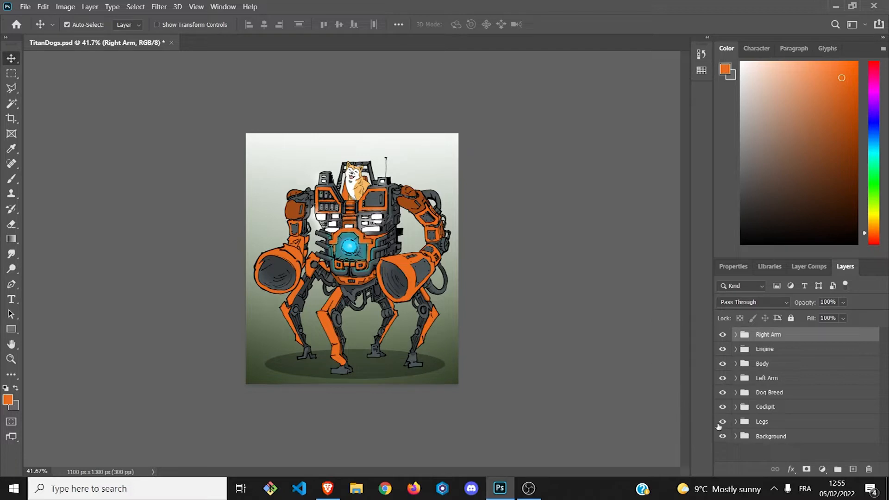
mouse_move(537, 322)
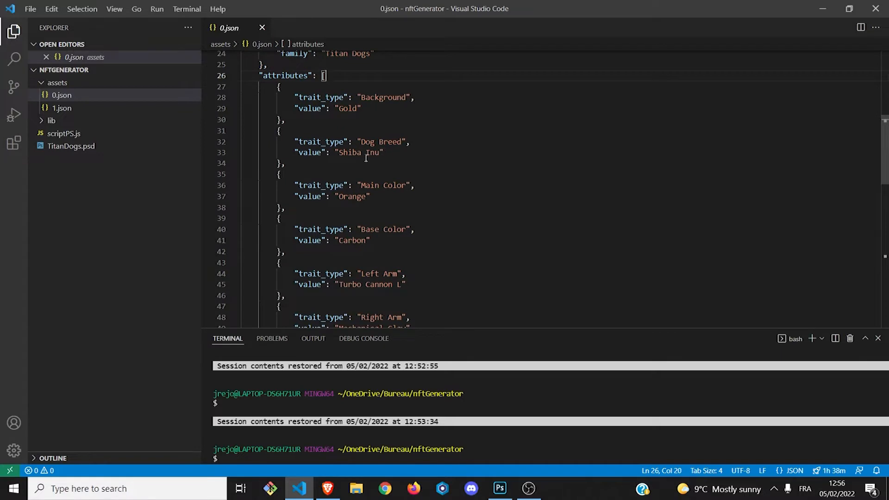
- Scroll 0.json down through its attributes array of trait types and values
scroll(down, 3)
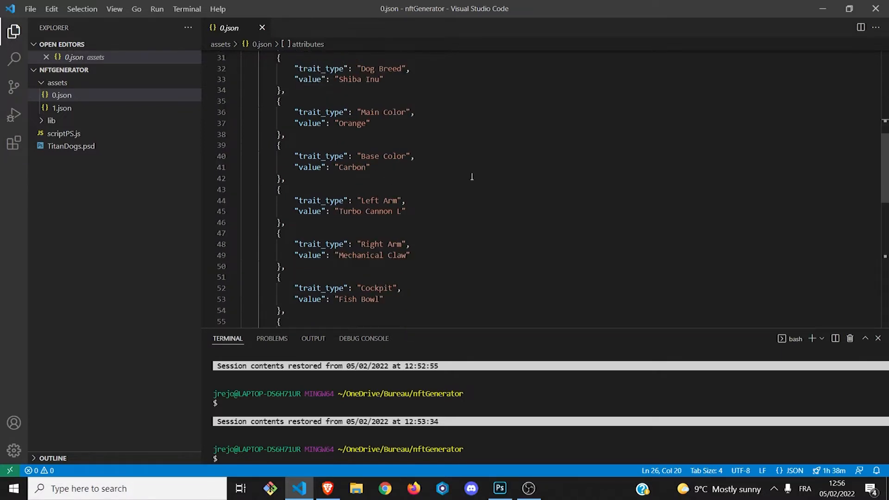
scroll(down, 3)
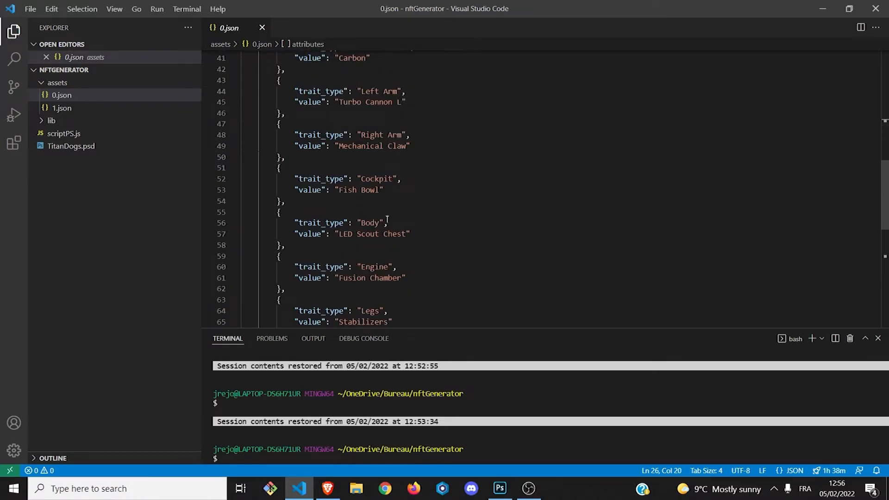
scroll(down, 3)
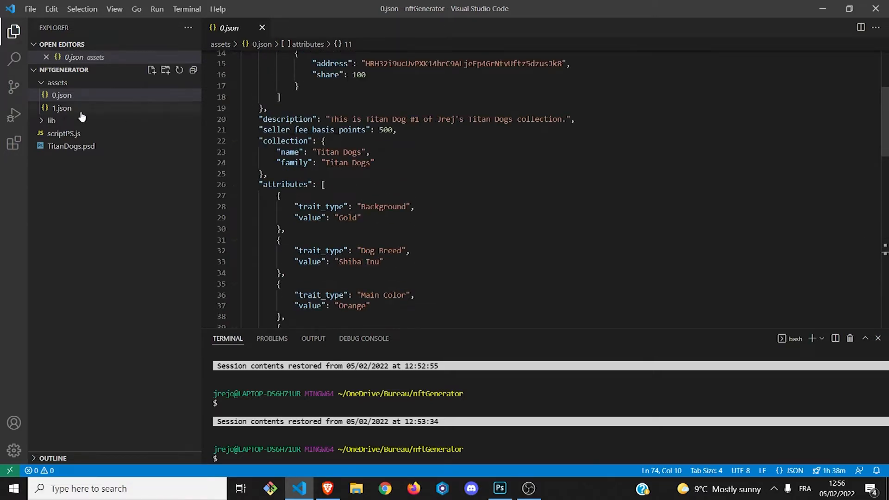
scroll(down, 3)
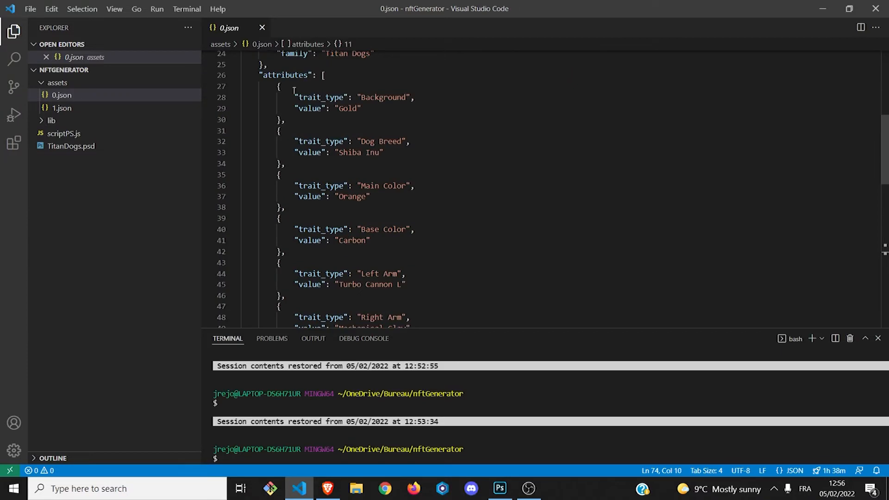
mouse_move(364, 123)
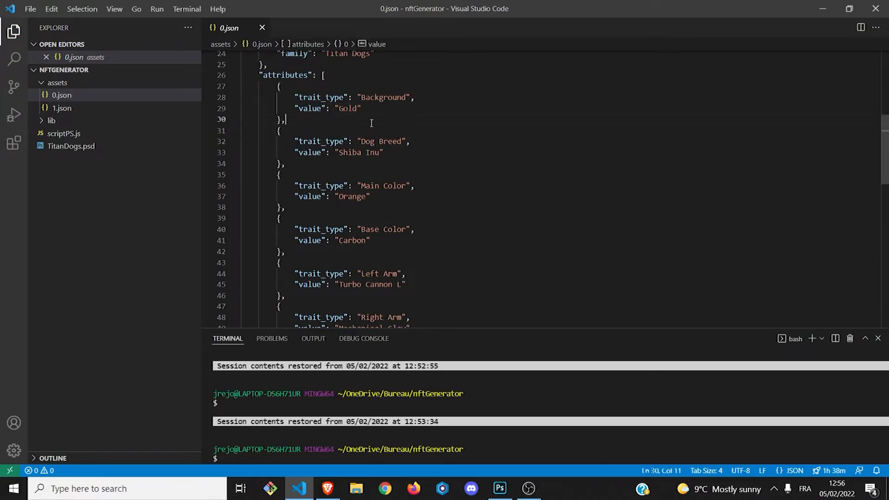
- Bring up scriptPS.js at its start function looping over the asset JSON files
click(262, 27)
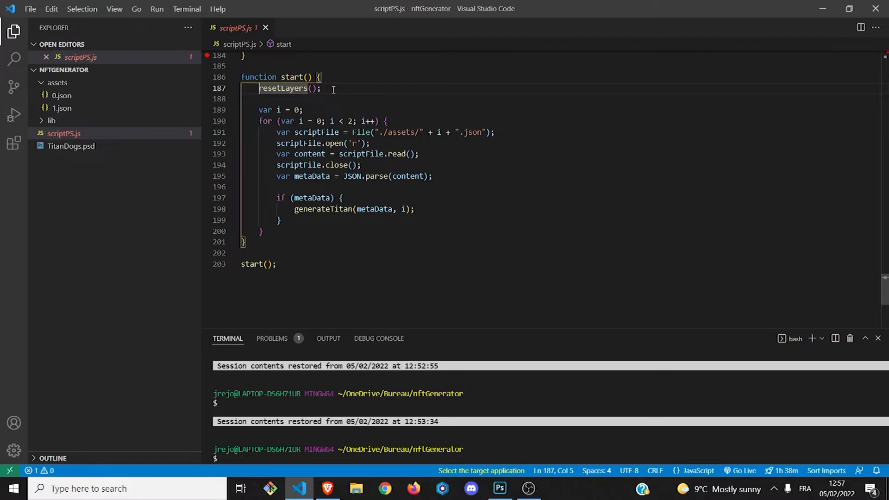
mouse_move(337, 99)
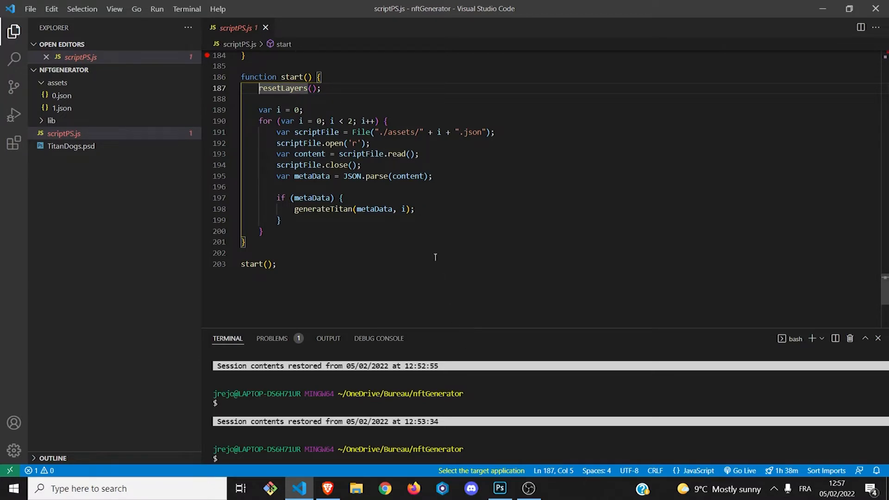
- Show the Gold and Brass colour layers of Right Arm > Turbo Cannon R, then minimise Photoshop
click(499, 488)
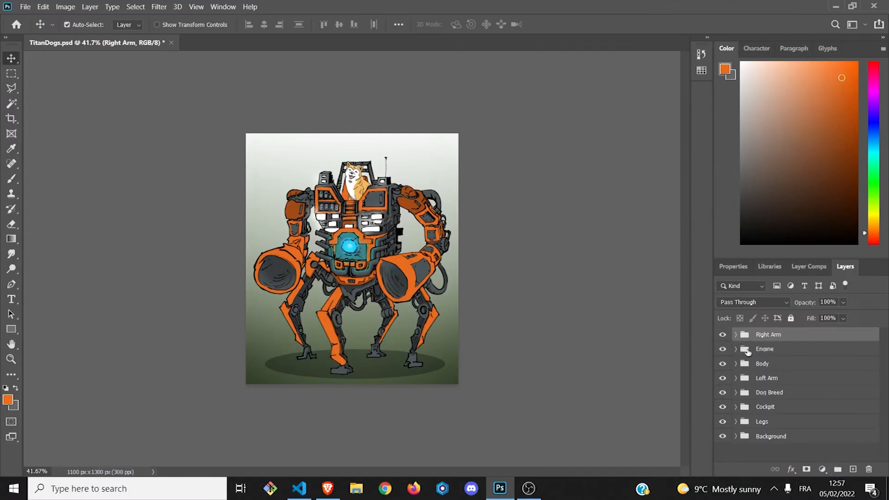
click(736, 334)
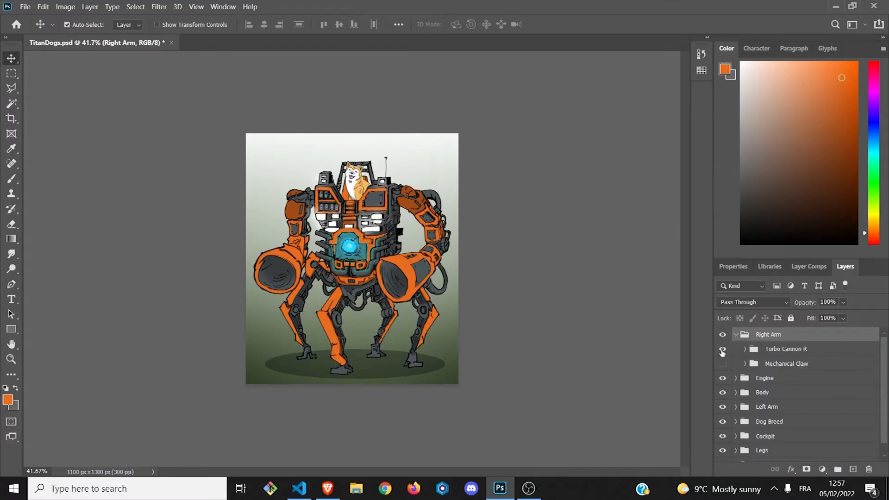
click(744, 349)
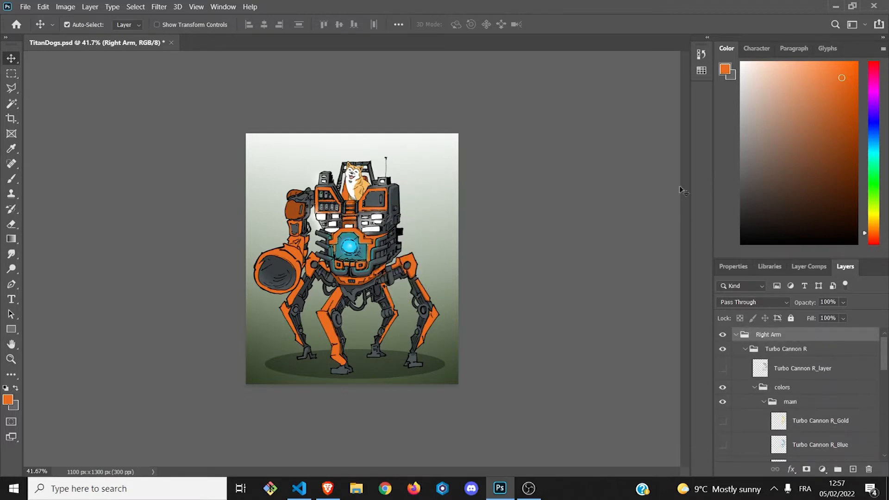
click(722, 367)
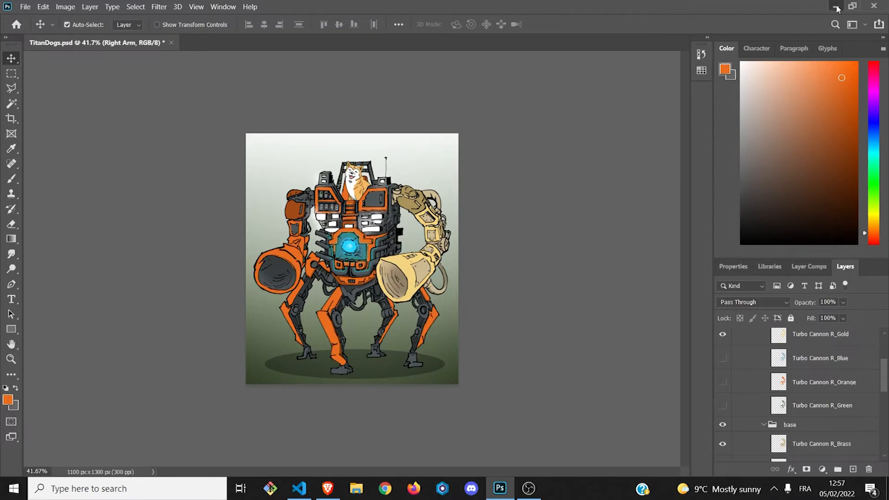
click(299, 488)
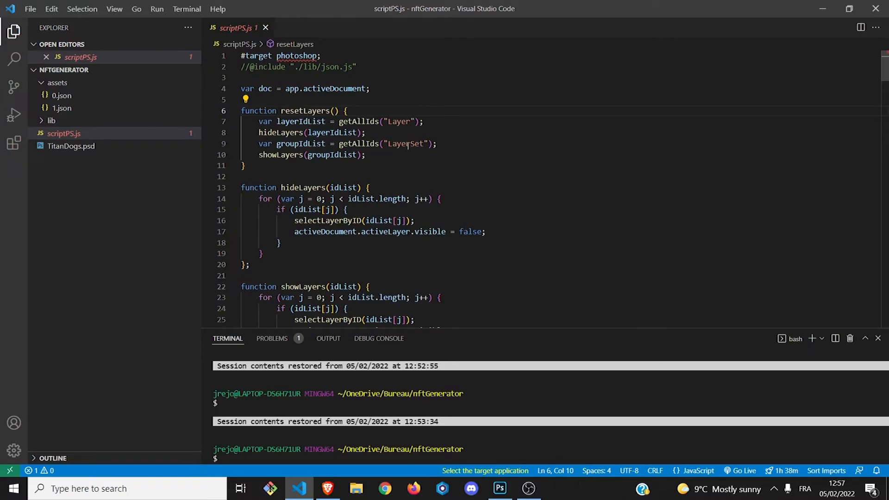
double_click(405, 144)
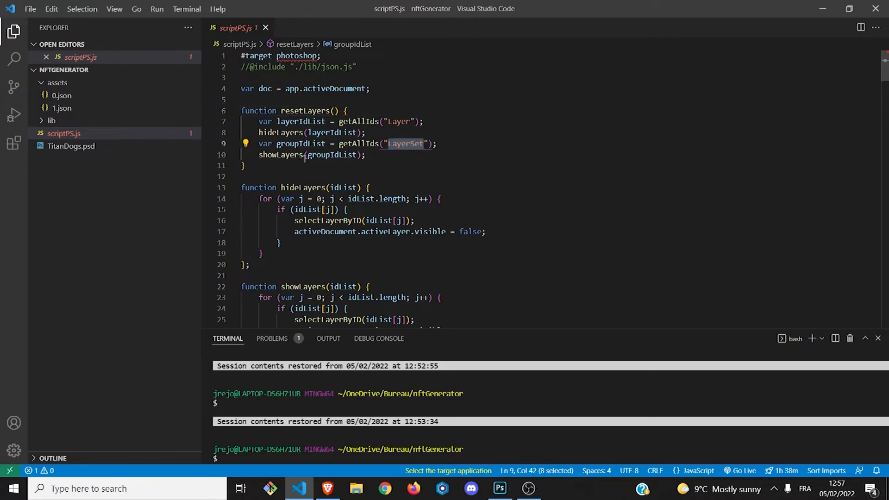
scroll(down, 3)
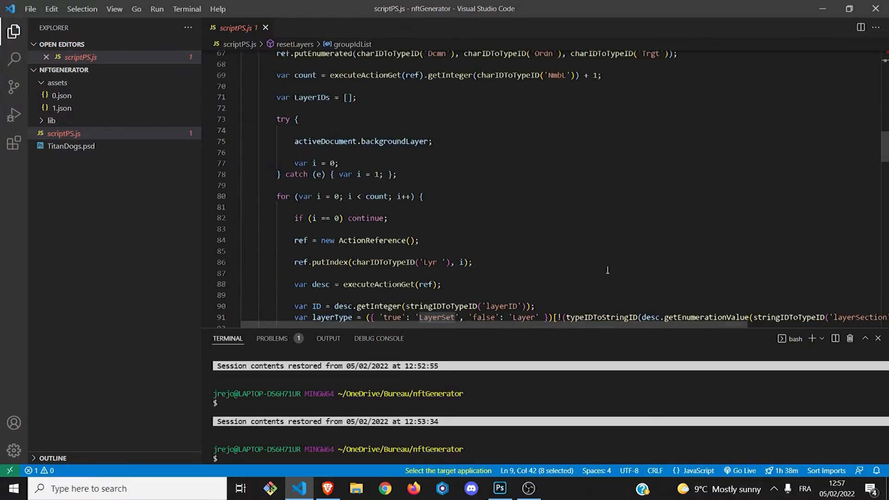
scroll(down, 3)
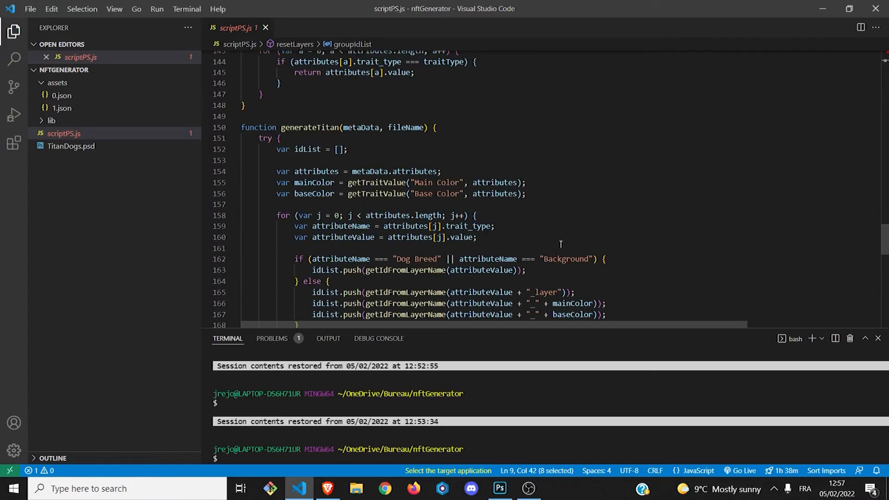
scroll(down, 3)
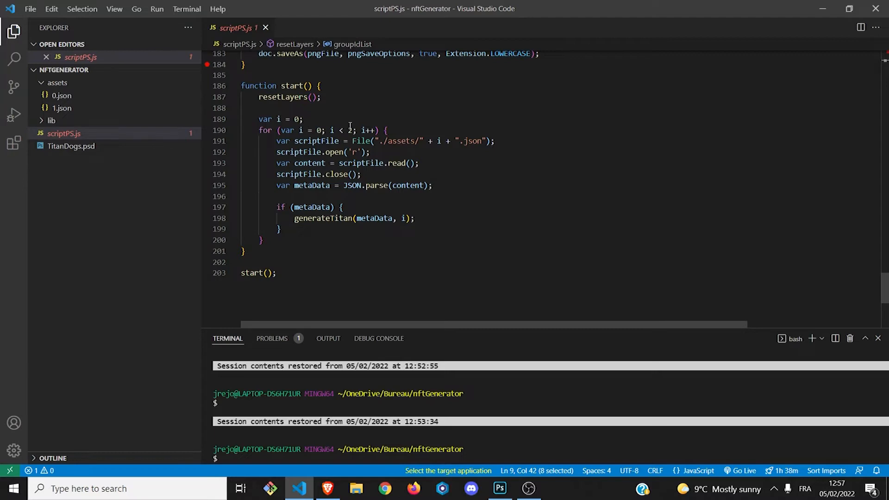
double_click(400, 141)
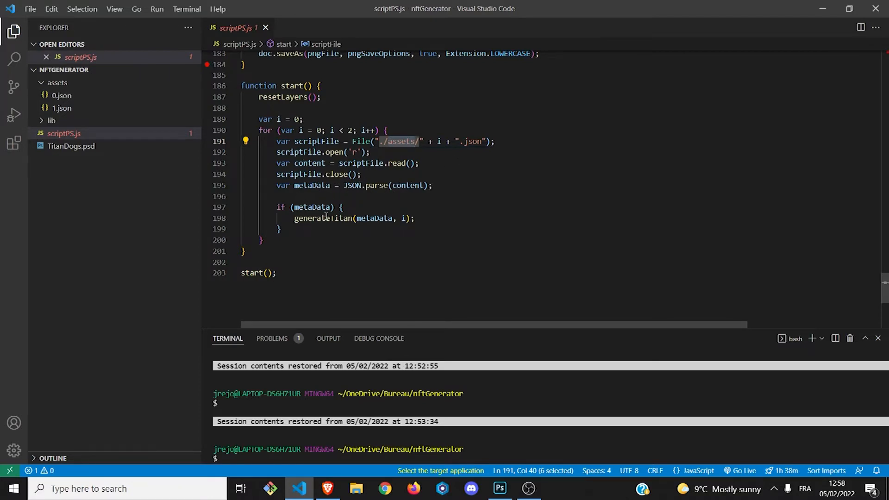
mouse_move(92, 145)
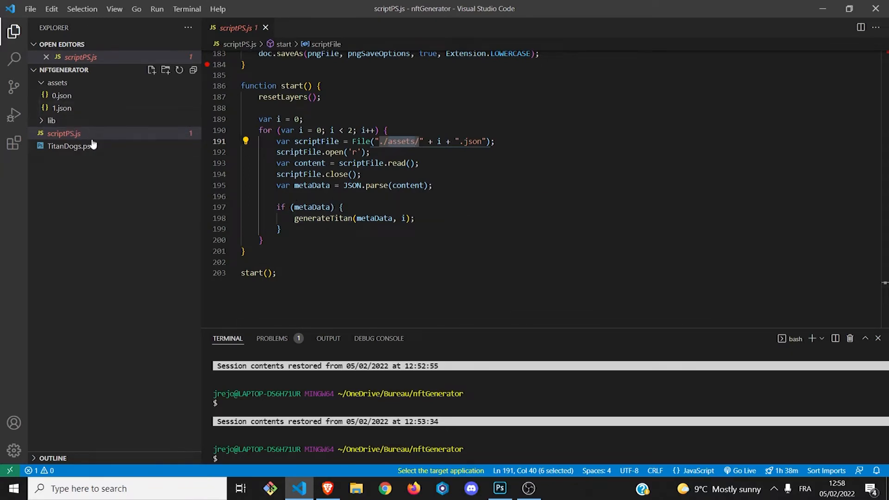
click(51, 120)
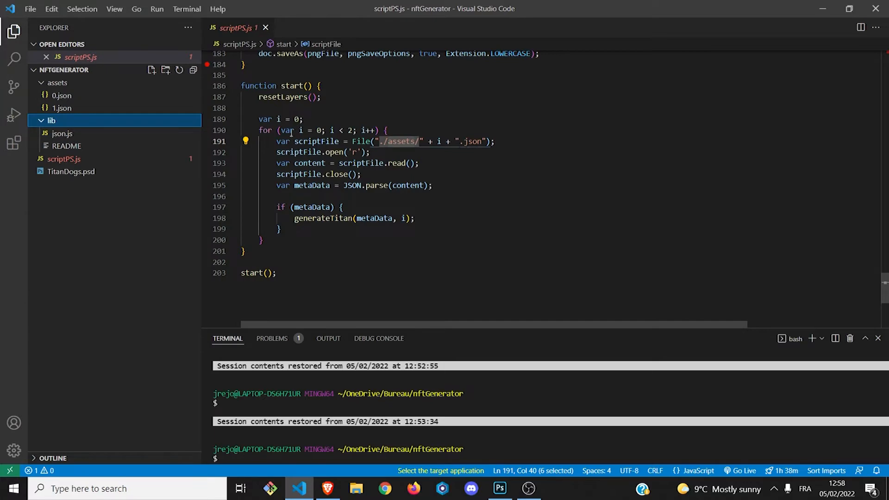
click(51, 120)
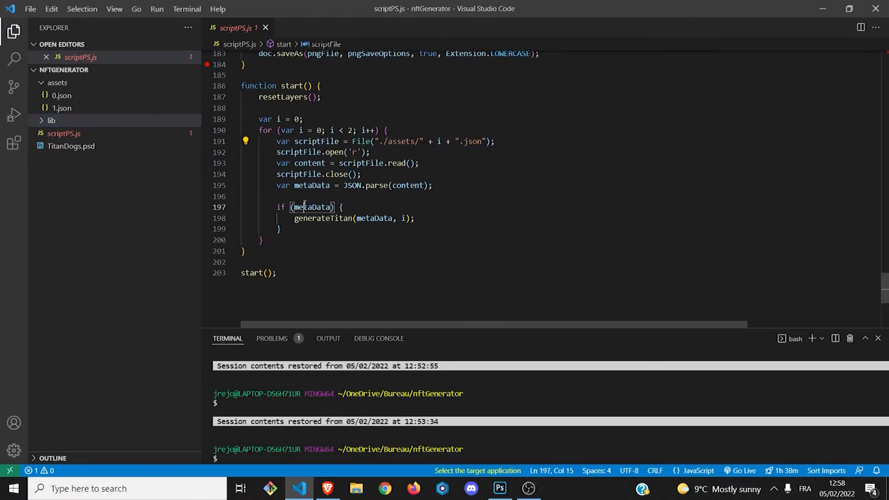
double_click(322, 218)
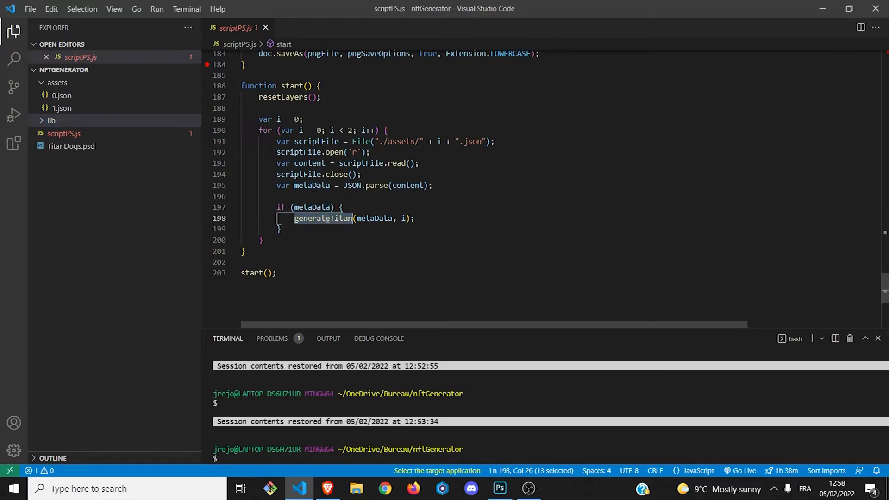
mouse_move(323, 219)
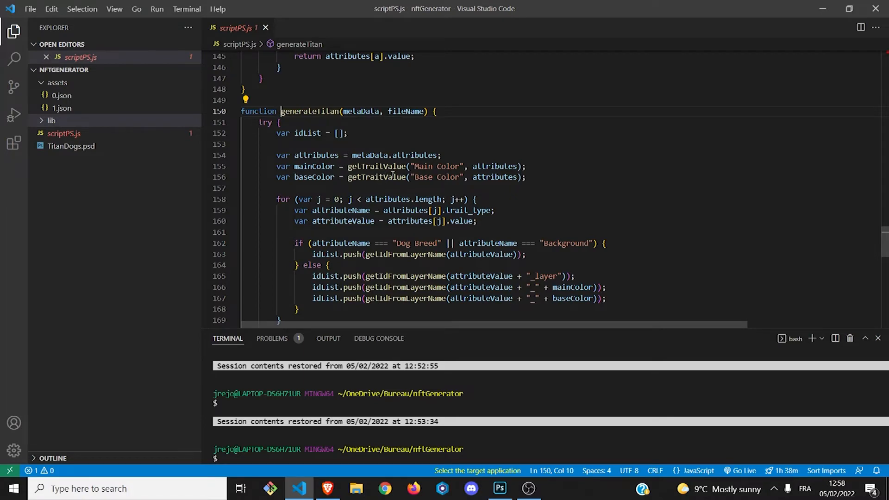
scroll(down, 3)
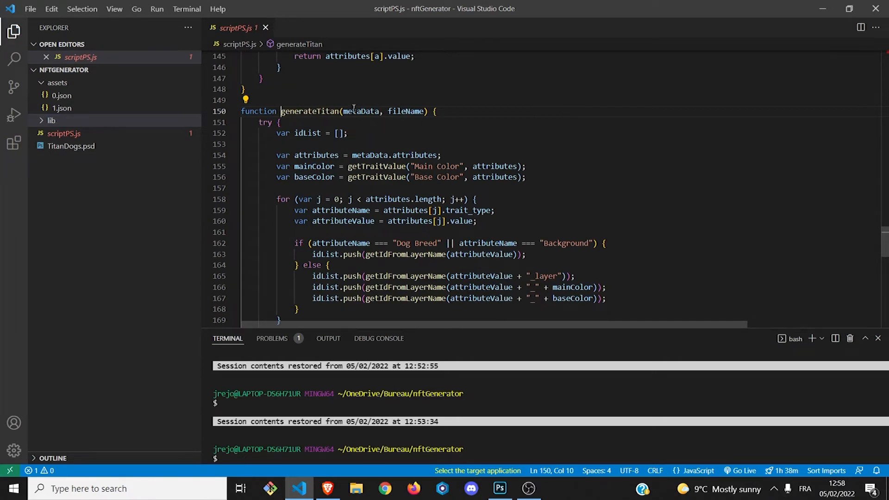
double_click(405, 111)
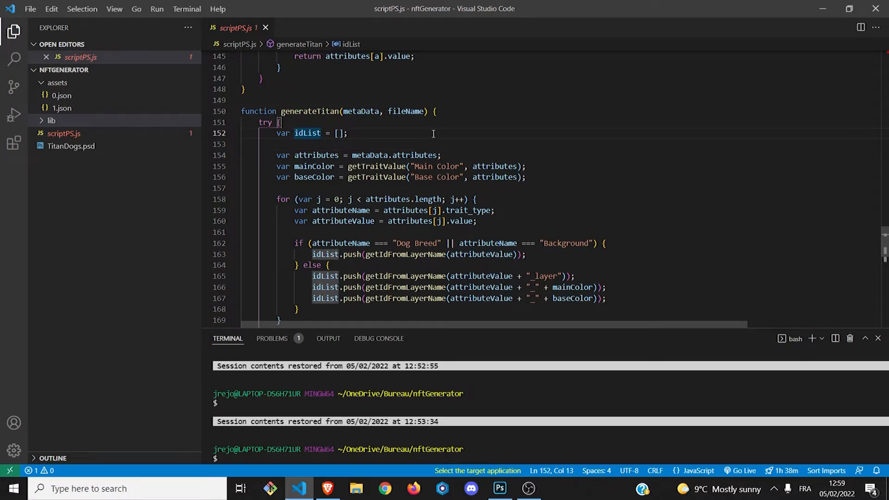
mouse_move(418, 232)
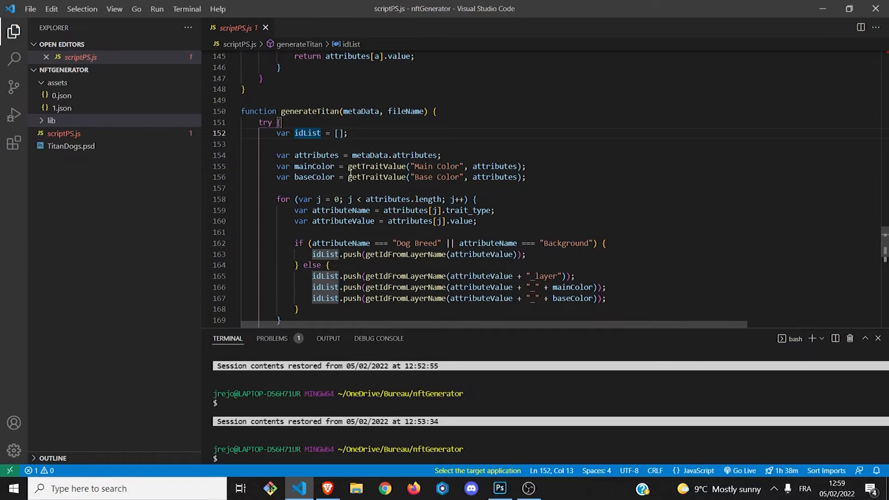
double_click(315, 154)
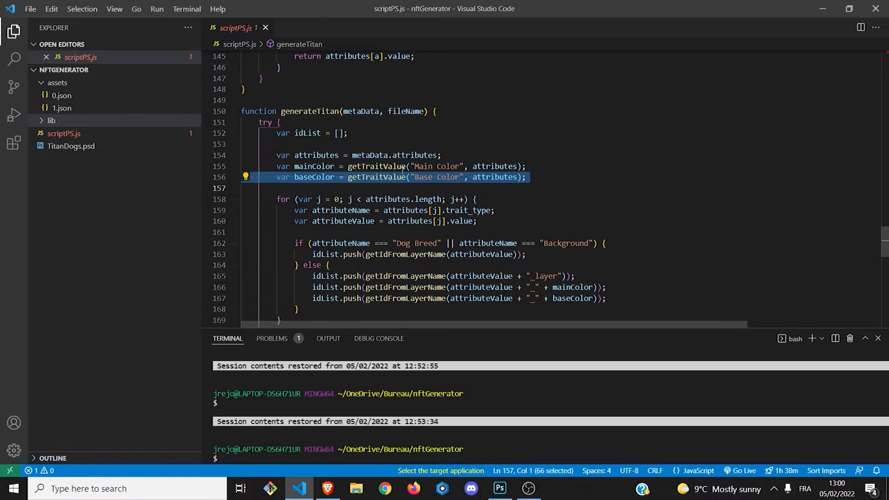
mouse_move(376, 166)
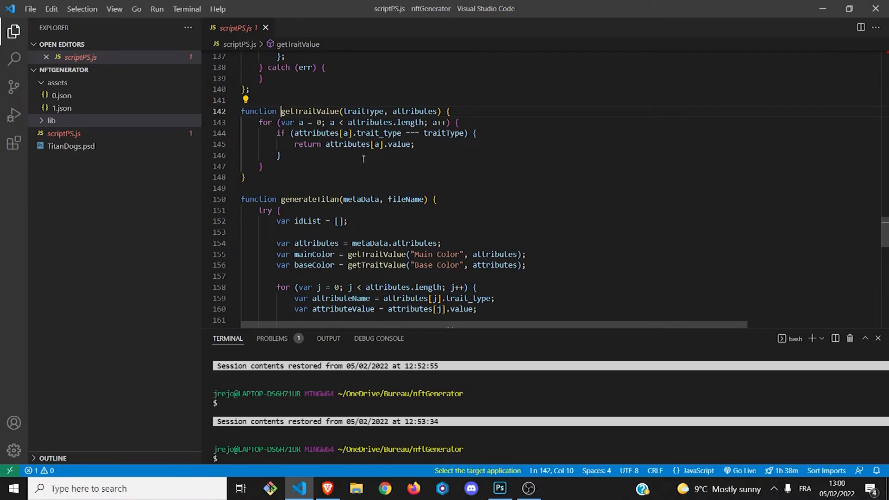
- Review generateTitan's else block, then bring the Titan Dogs artwork in Photoshop forward
scroll(down, 3)
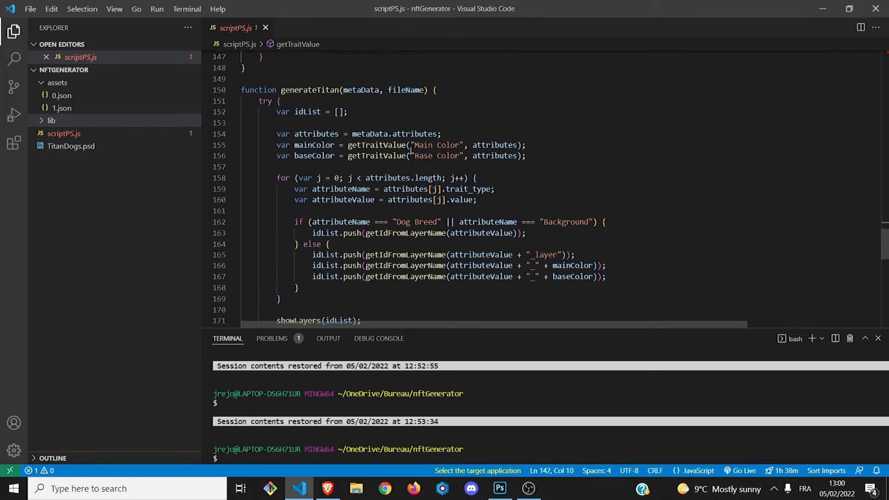
double_click(436, 144)
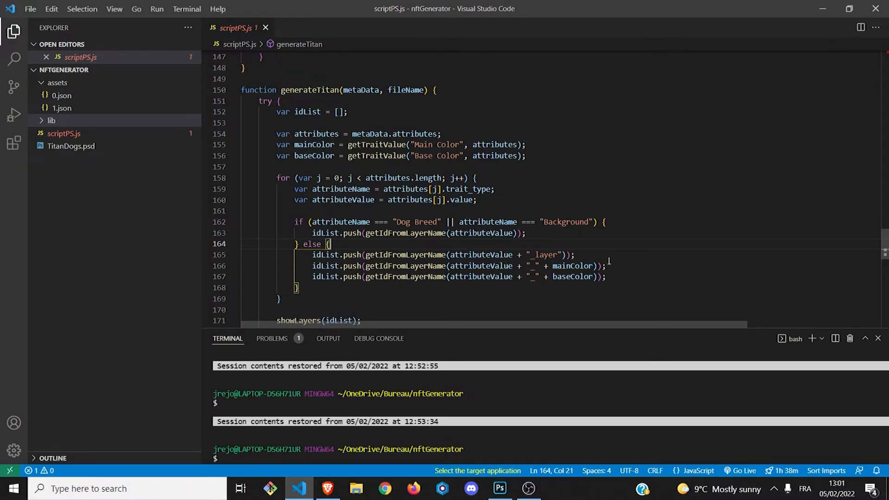
click(499, 488)
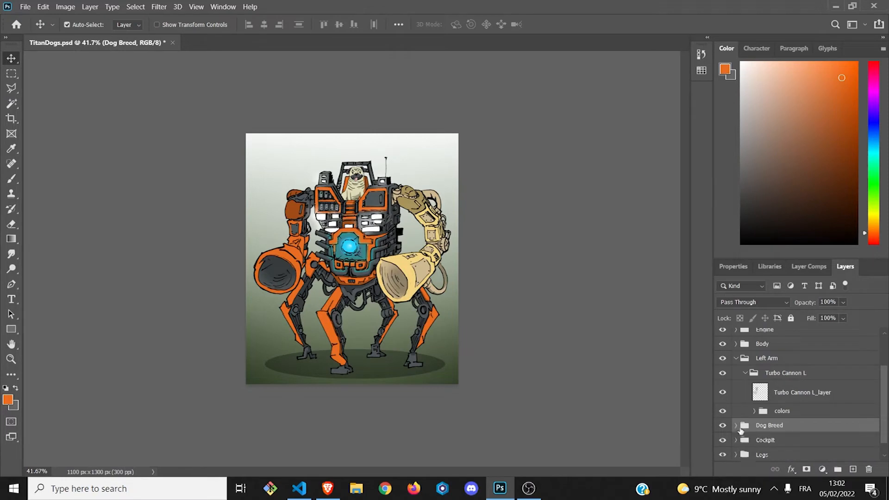
- Expand the Dog Breed group to check Pug visible and Shiba Inu hidden, returning to VS Code
click(736, 425)
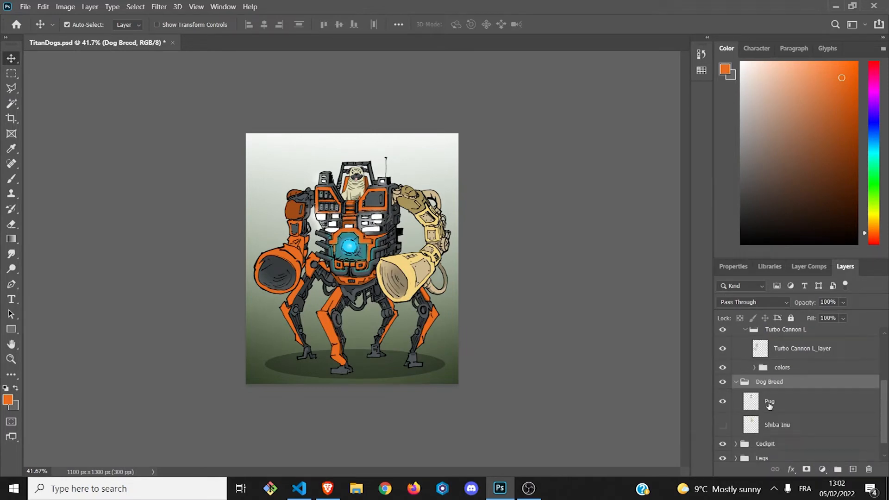
mouse_move(780, 404)
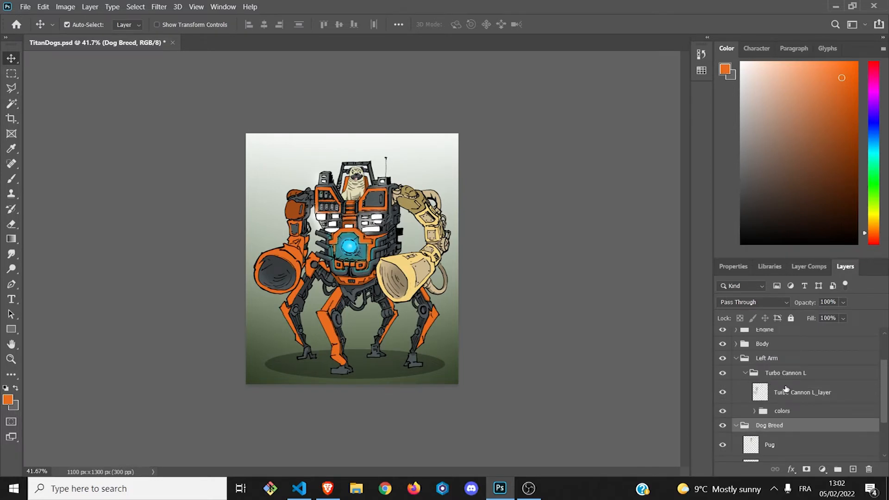
click(801, 392)
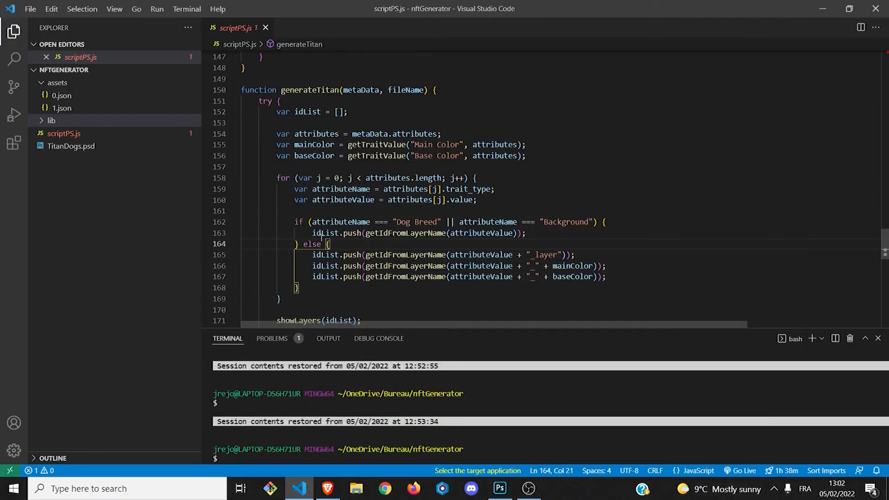
- Highlight getIdFromLayerName and the _layer suffix it appends to trait names
drag(312, 234, 525, 233)
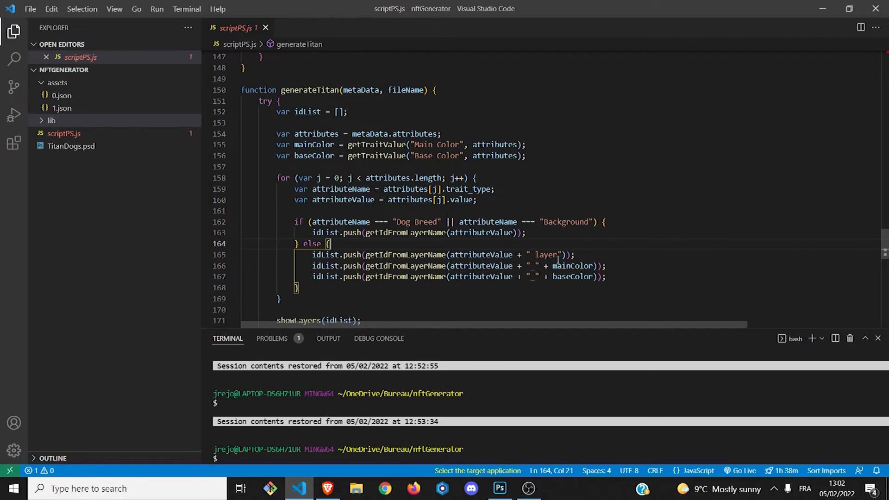
double_click(542, 255)
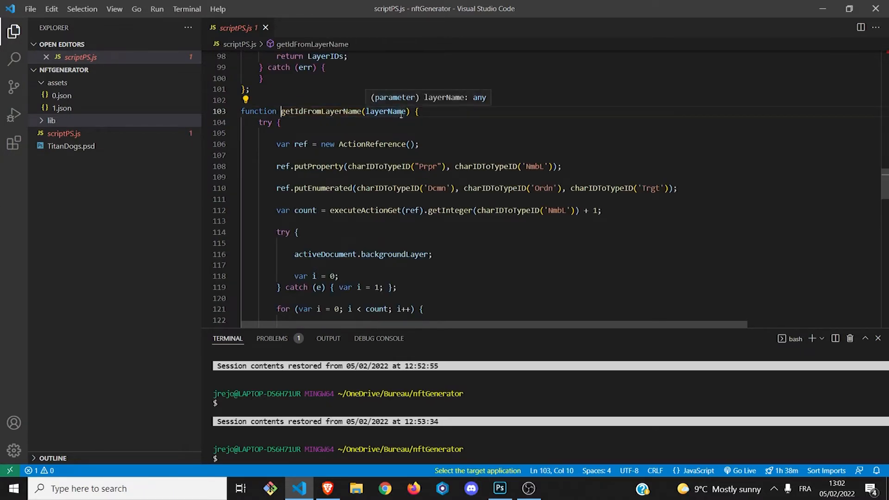
scroll(down, 3)
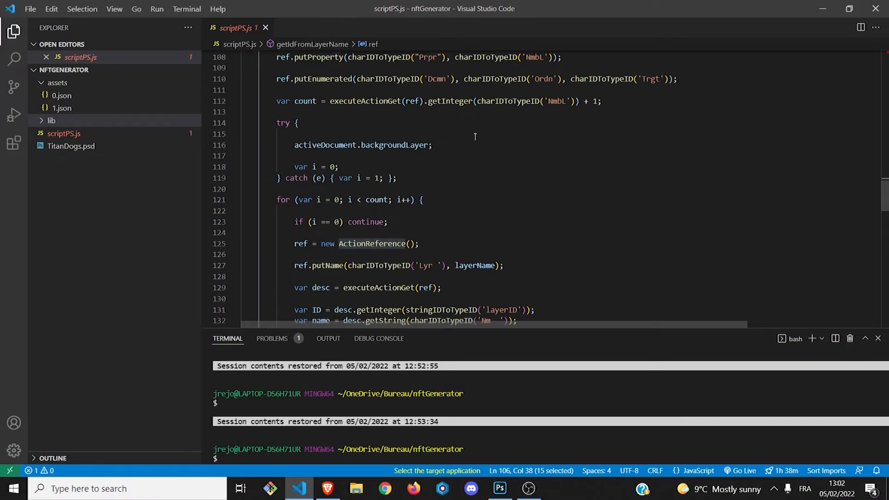
mouse_move(401, 163)
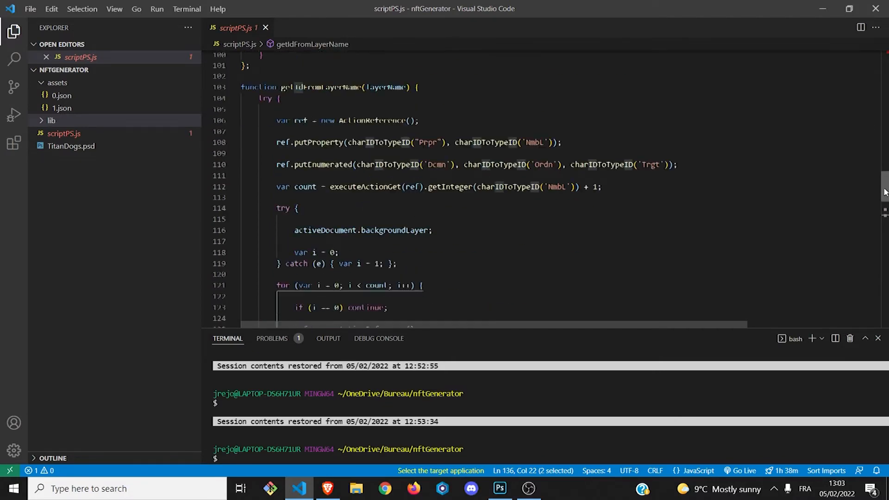
scroll(down, 3)
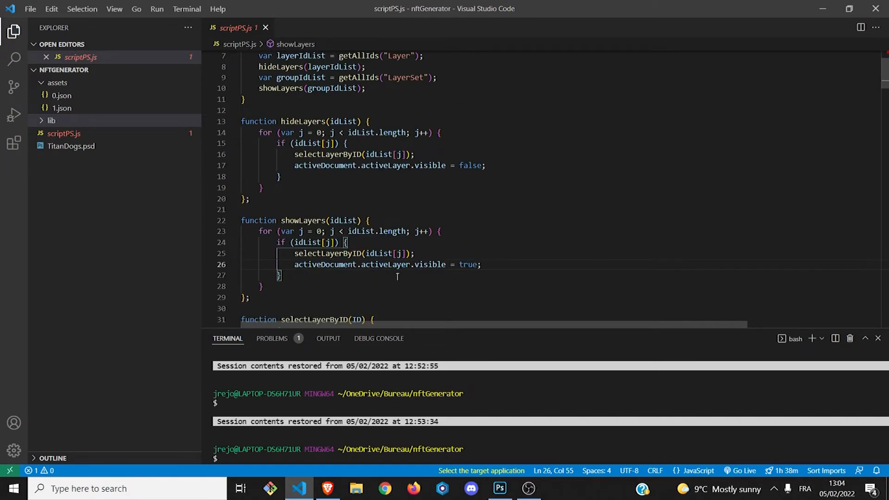
mouse_move(289, 264)
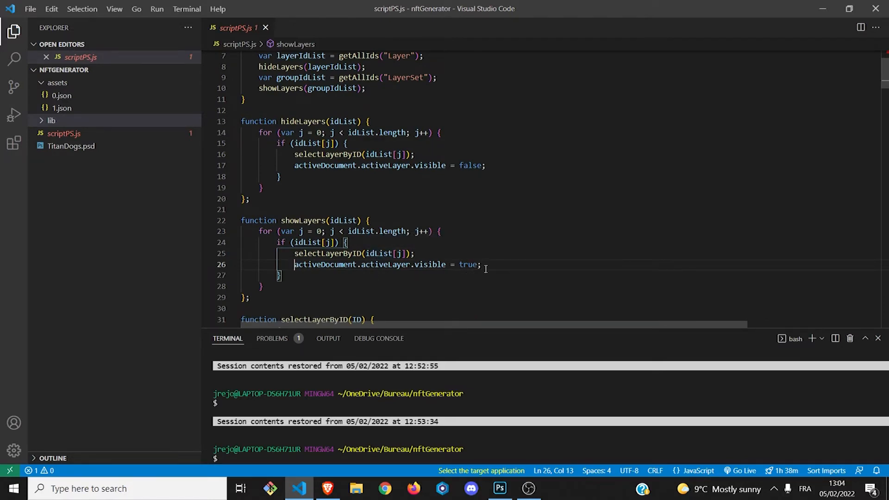
- Review saveTitan's saveAs PNG export and the start function, then bring Photoshop forward
scroll(down, 3)
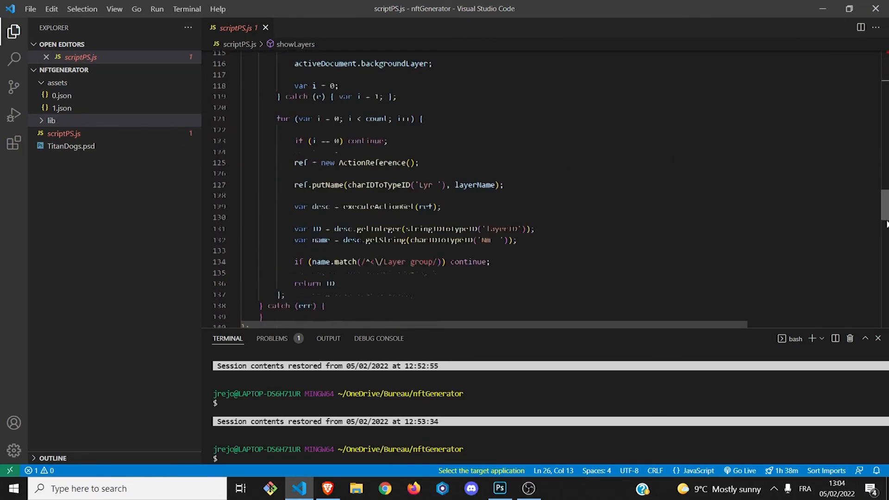
scroll(down, 3)
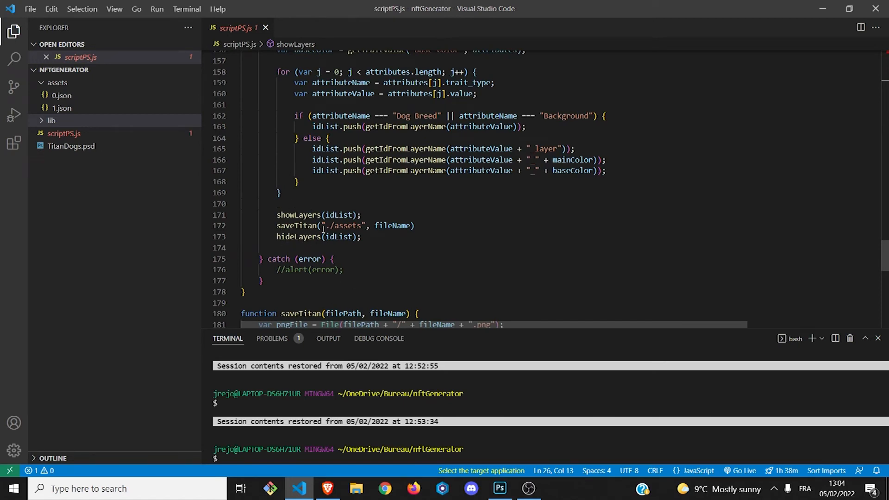
click(279, 314)
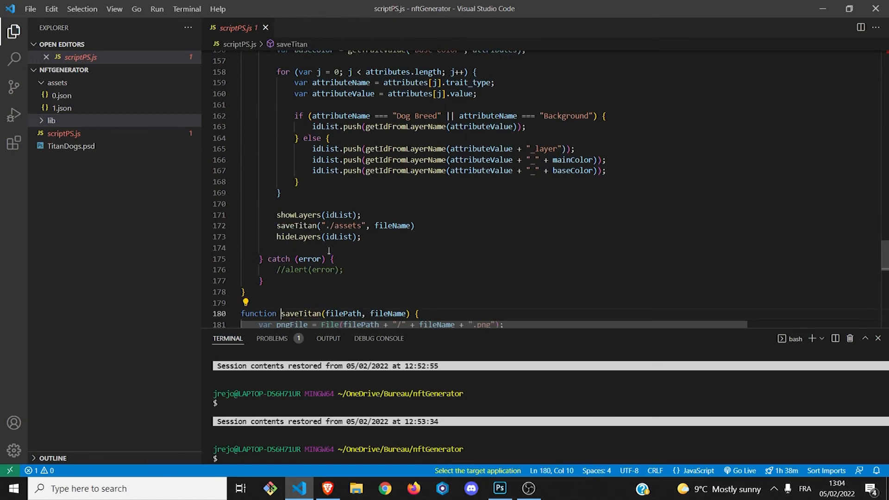
scroll(down, 3)
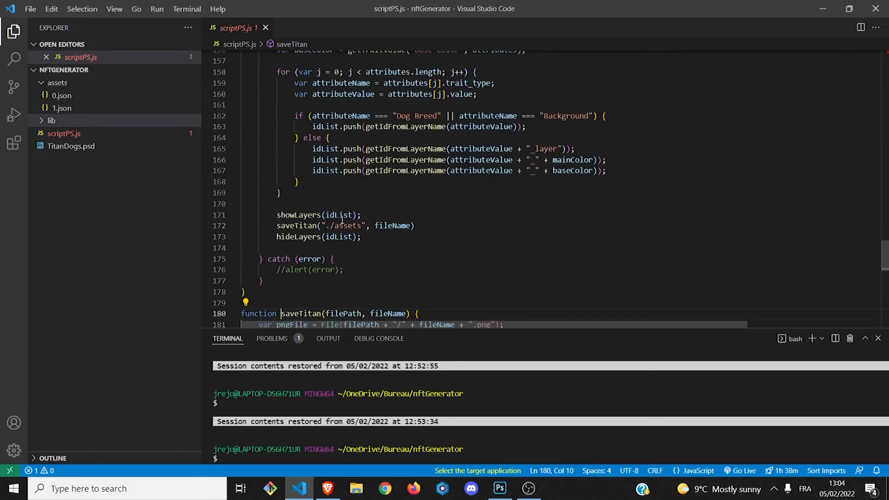
scroll(down, 3)
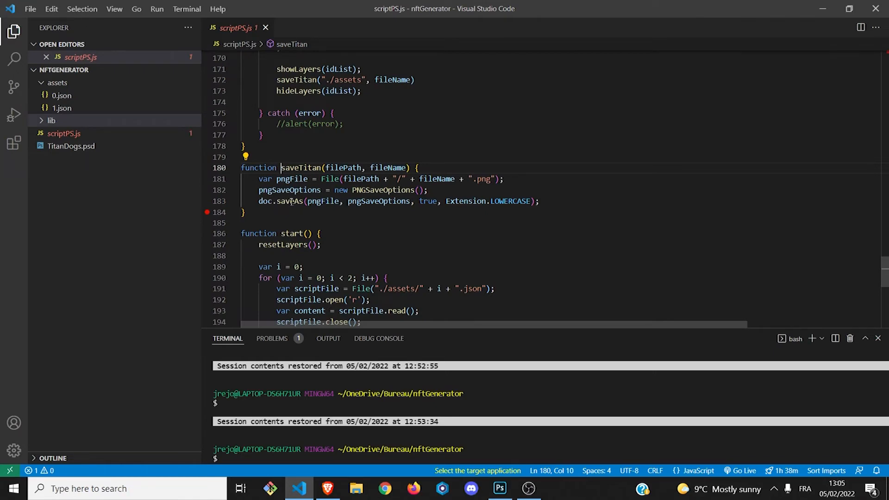
double_click(291, 201)
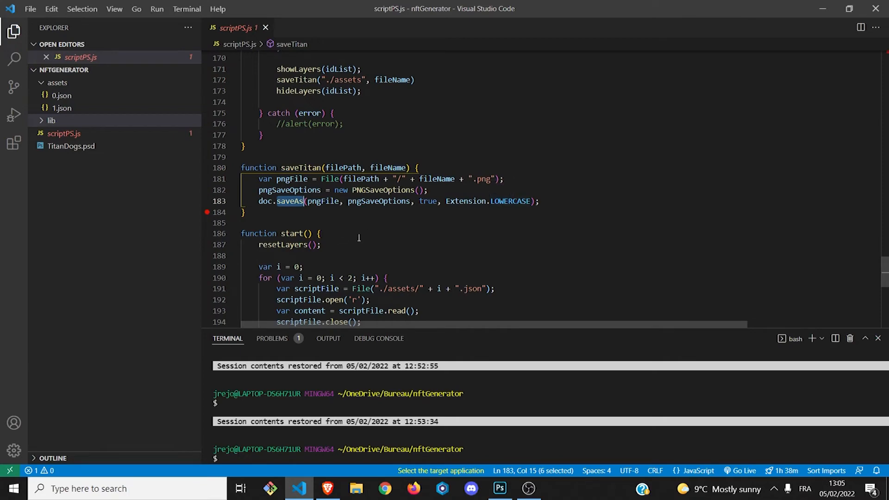
scroll(down, 3)
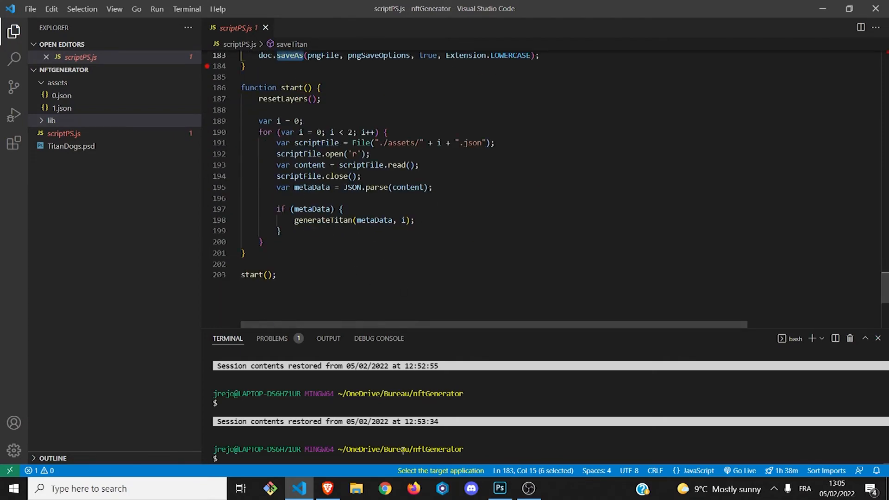
click(499, 488)
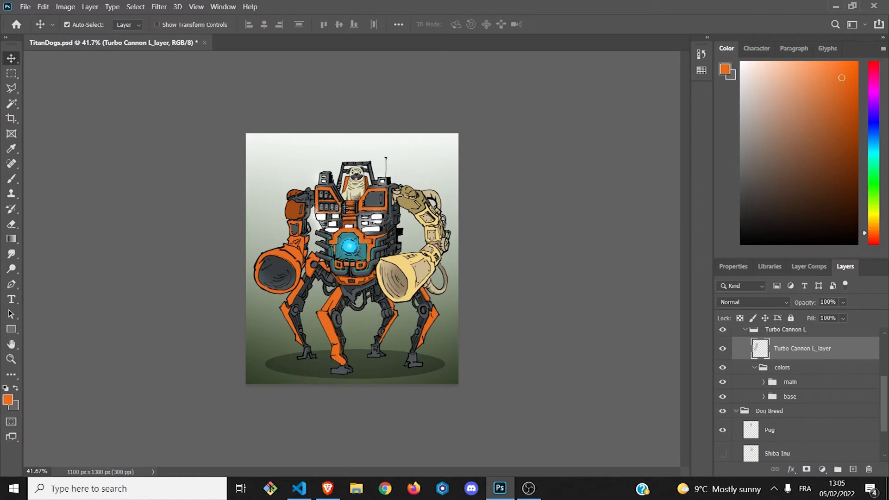
- Run scriptPS on the TitanDogs document via File > Scripts > Browse, then bring up File Explorer
click(25, 7)
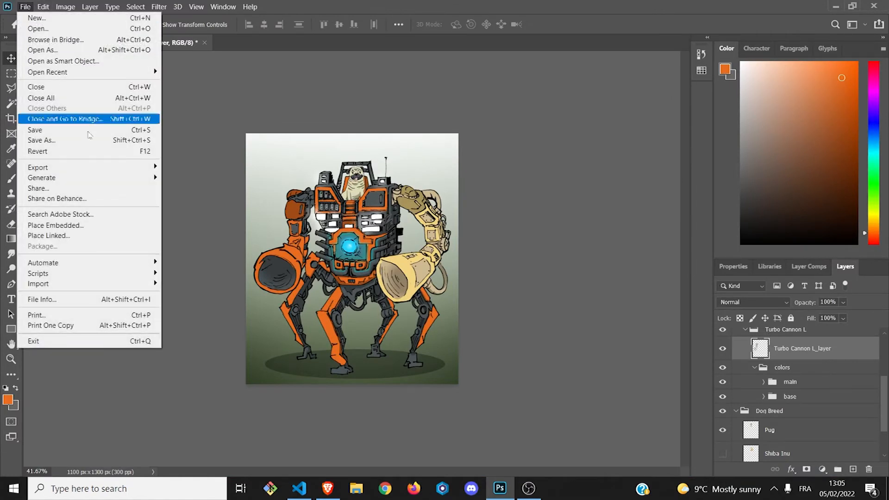
mouse_move(38, 274)
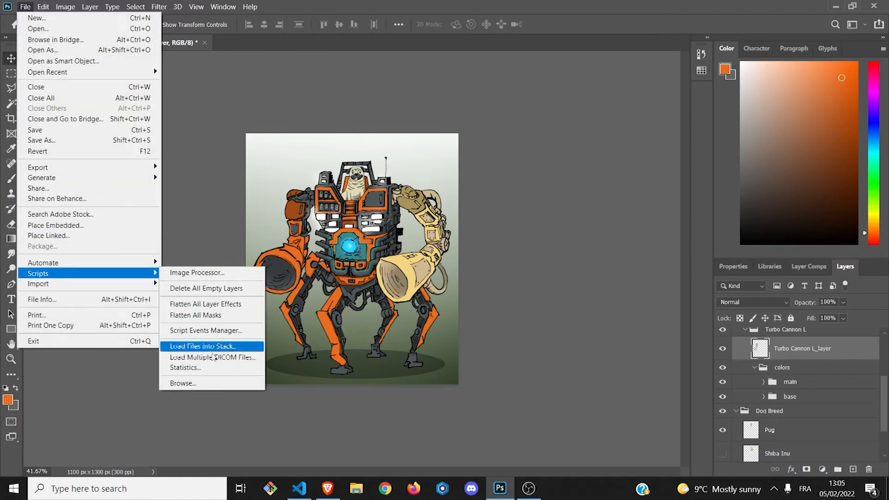
click(202, 346)
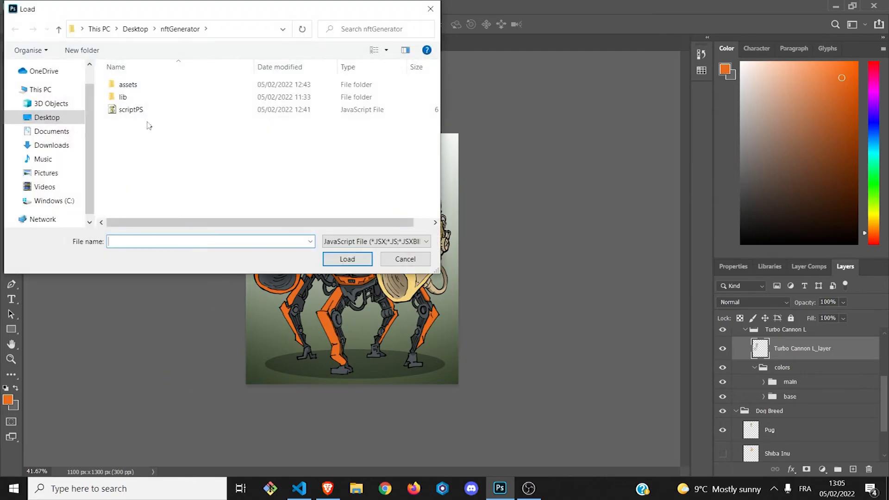
click(131, 110)
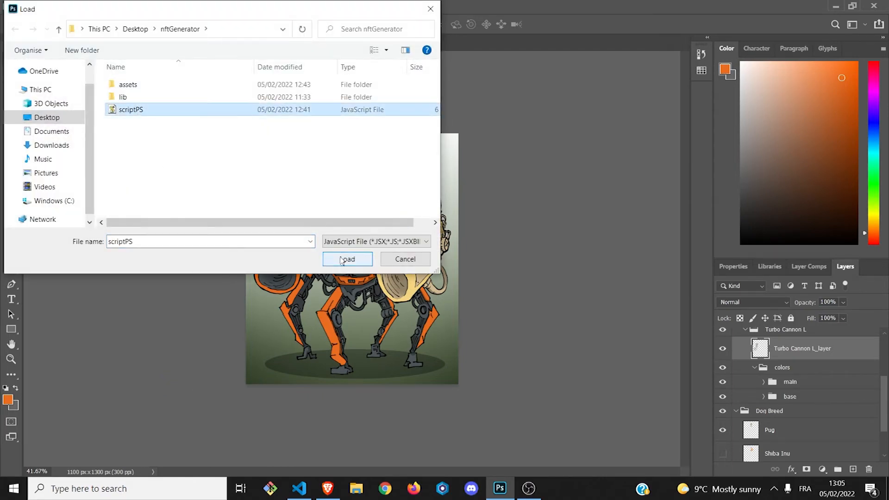
click(347, 260)
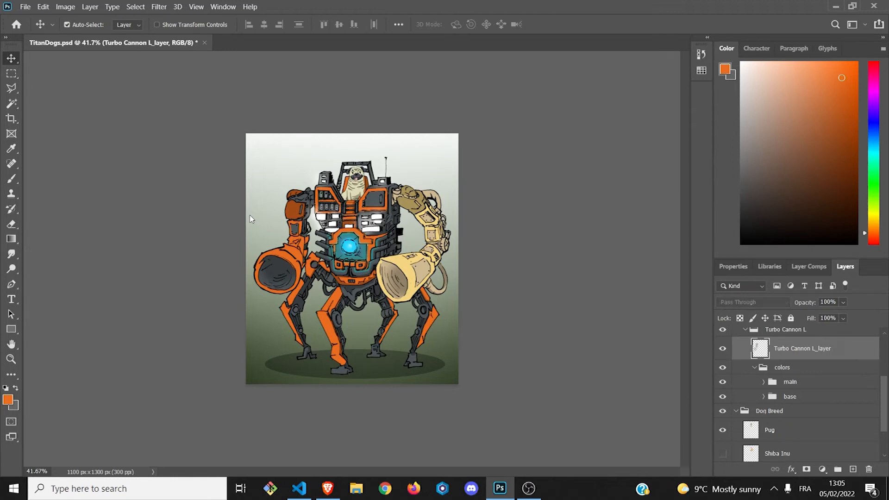
click(752, 302)
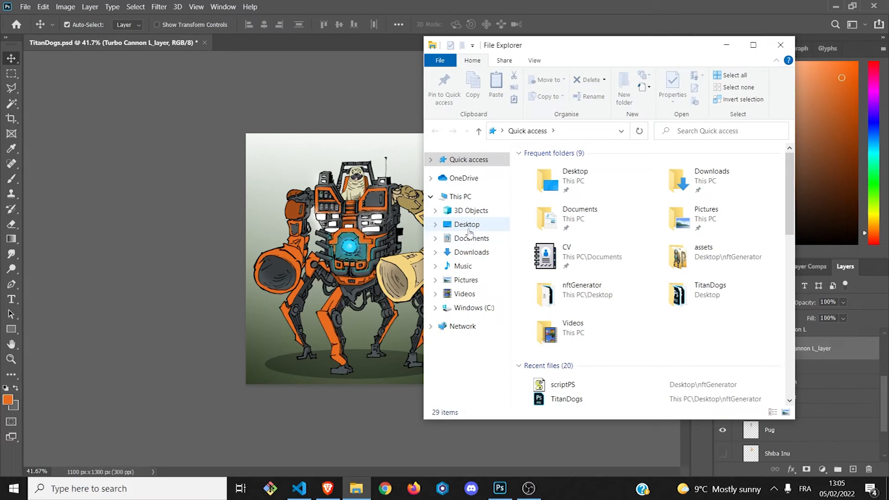
- Check nftGenerator/assets for the new PNGs 0 and 1, then close File Explorer
double_click(582, 289)
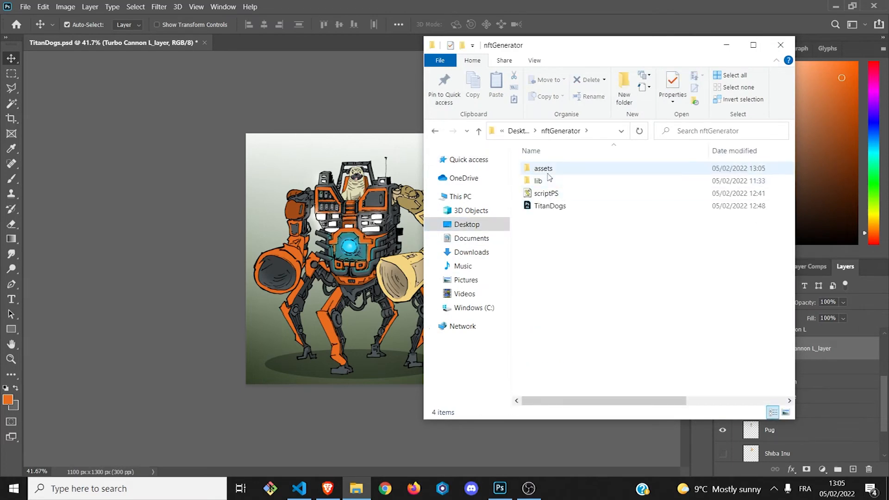
double_click(542, 168)
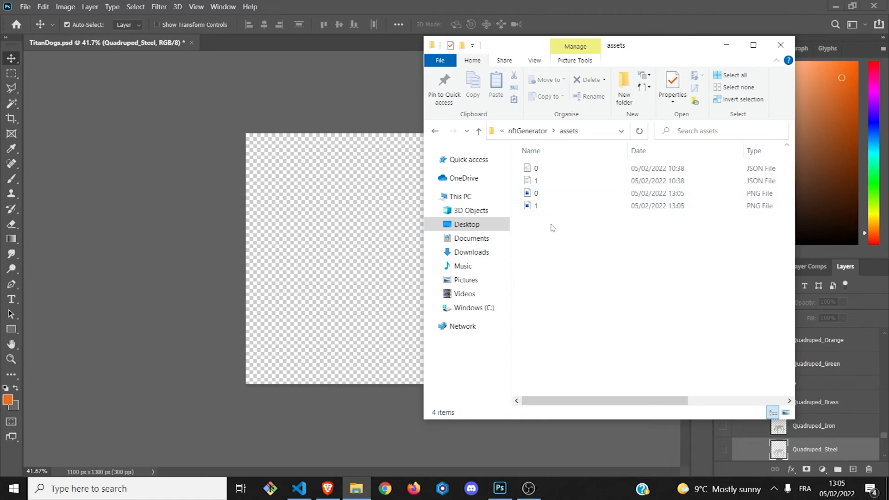
click(536, 194)
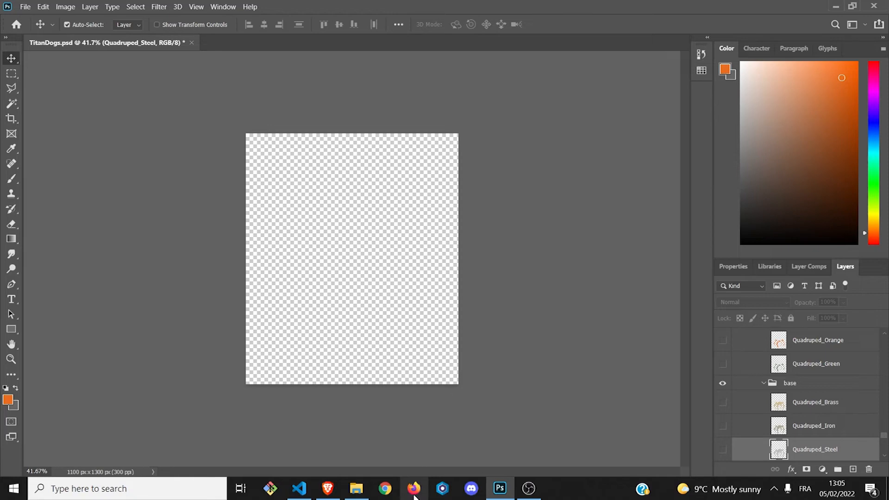
- View the generated 0.png Shiba Inu titan with its 0.json metadata pinned beside it
click(299, 488)
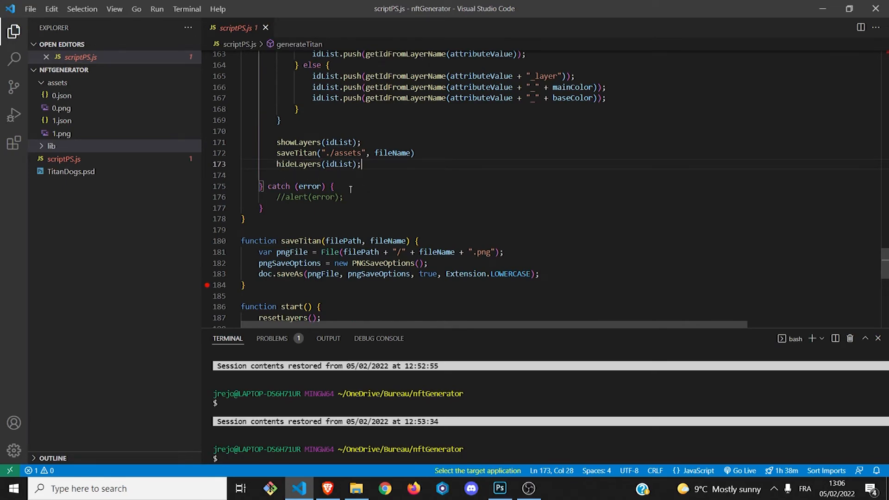
click(498, 488)
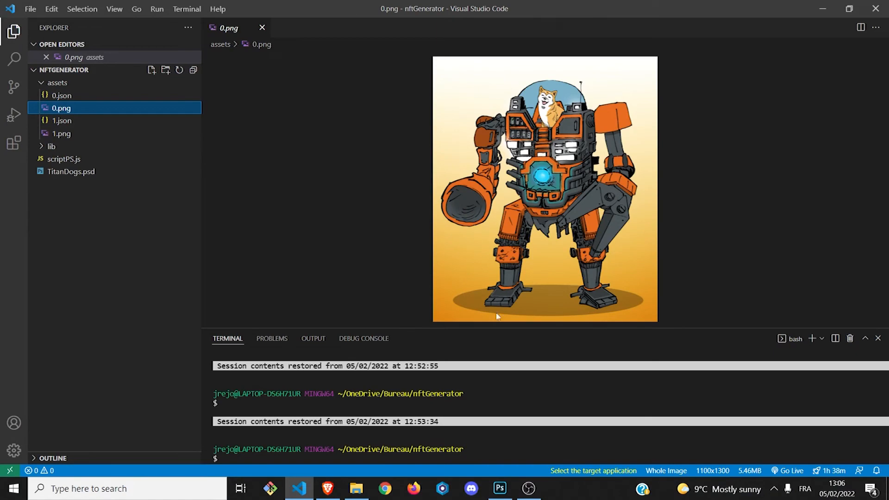
right_click(61, 107)
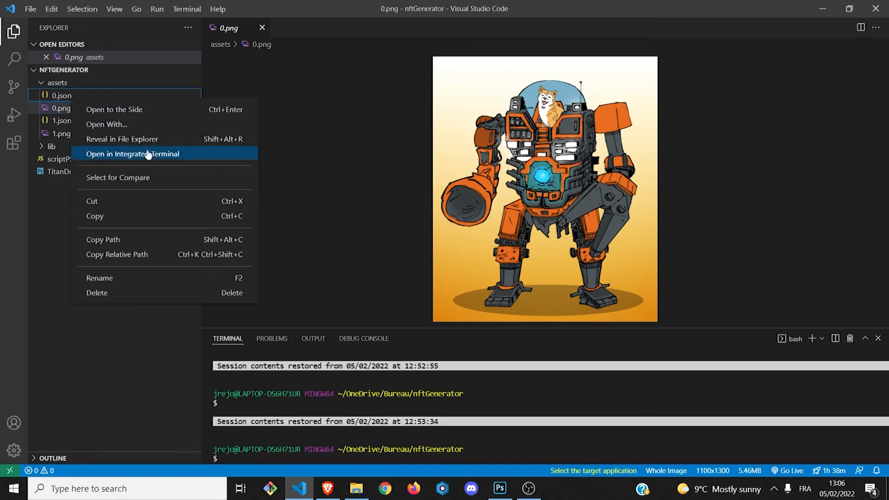
mouse_move(113, 124)
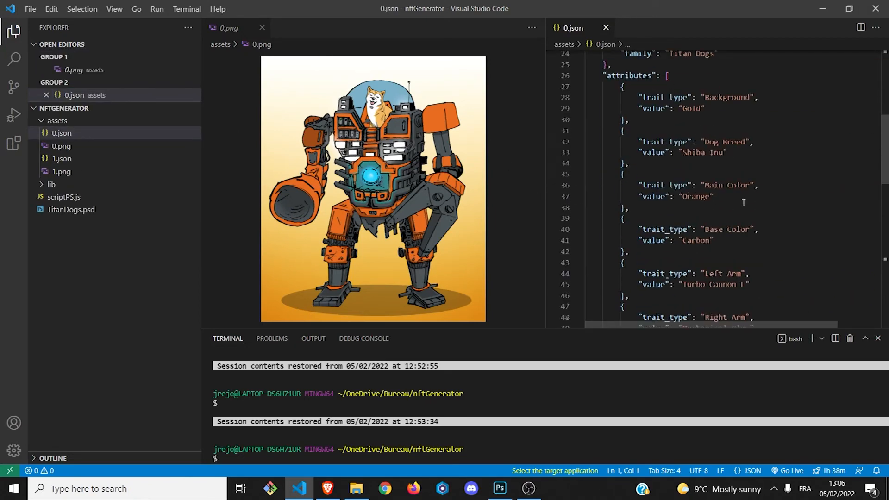
scroll(down, 3)
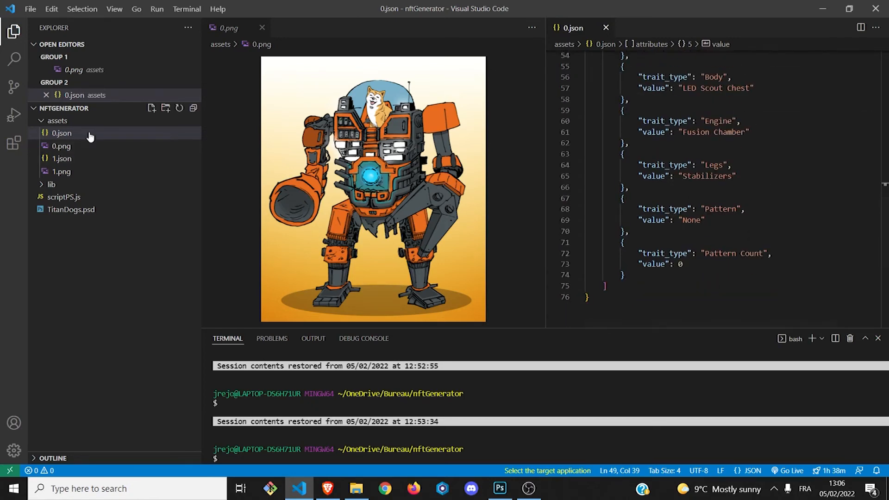
double_click(62, 173)
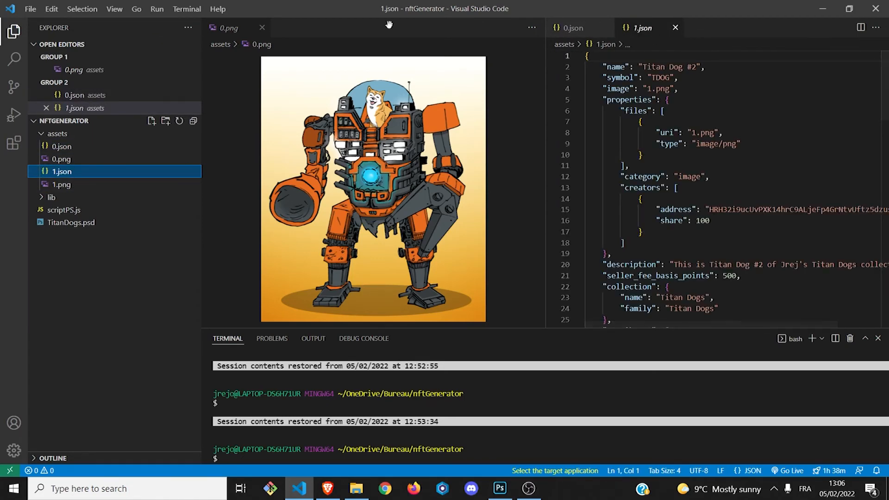
- Compare 1.png, the blue pug Titan, against its 1.json trait attributes side by side
click(262, 27)
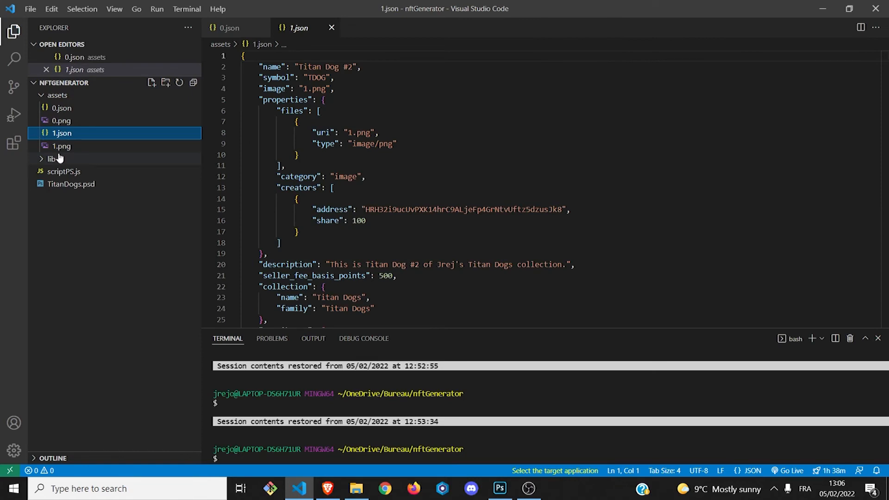
right_click(61, 133)
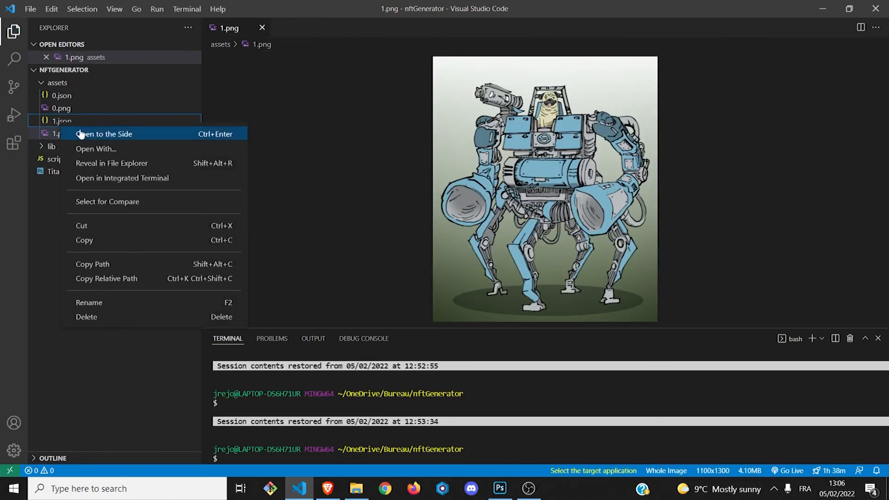
click(103, 133)
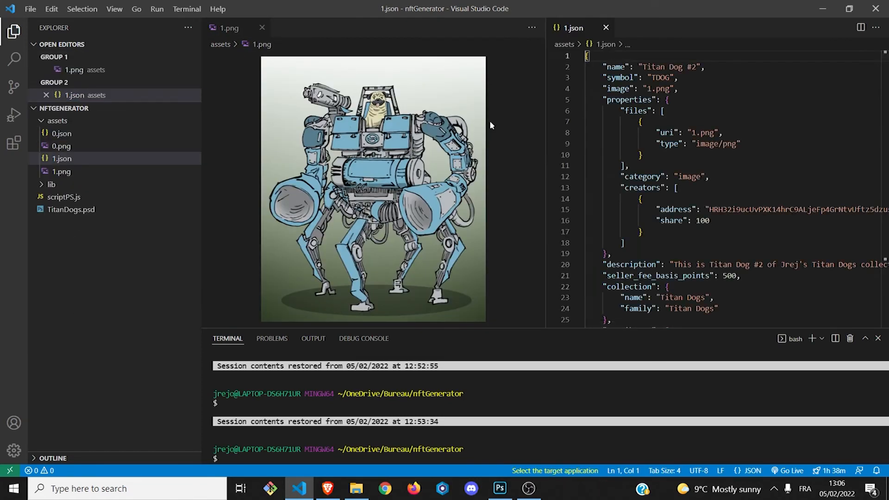
scroll(down, 3)
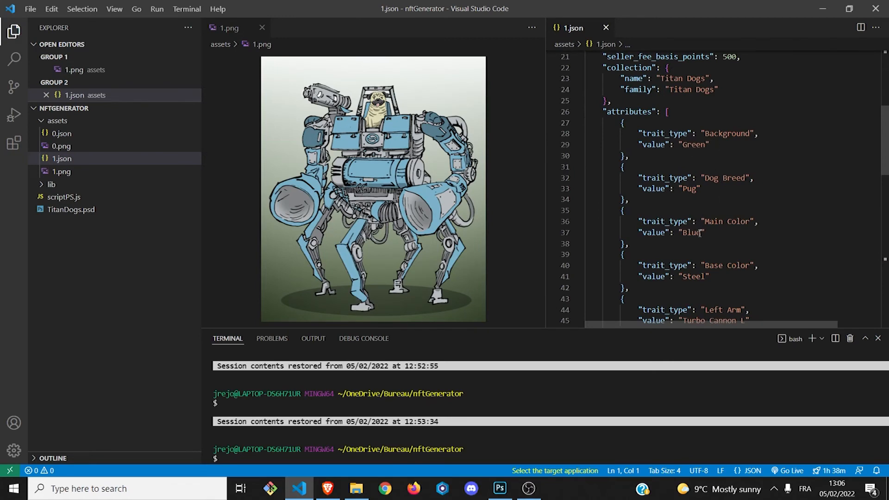
scroll(down, 3)
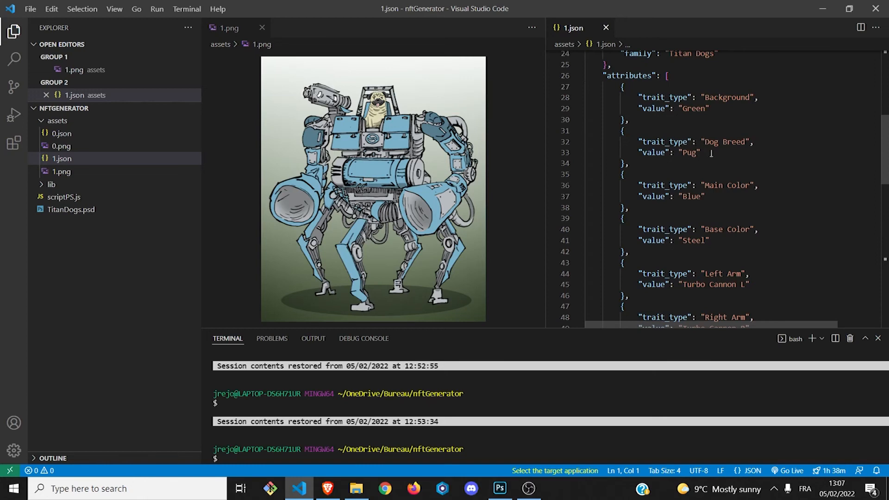
- Finish reviewing the attributes and bring scriptPS.js back as the only open file
scroll(down, 3)
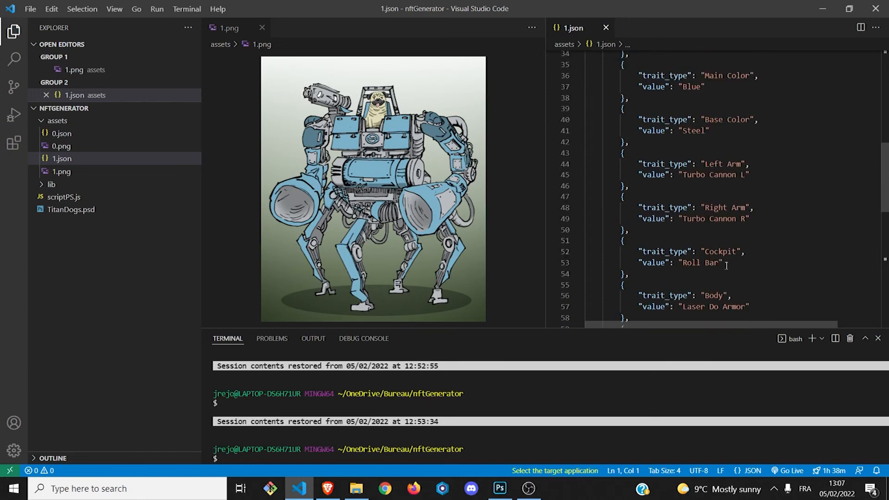
scroll(down, 3)
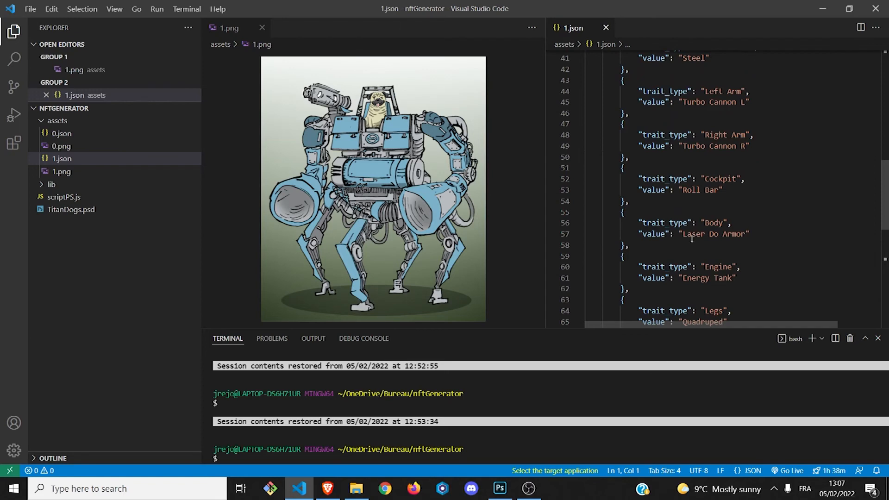
scroll(down, 3)
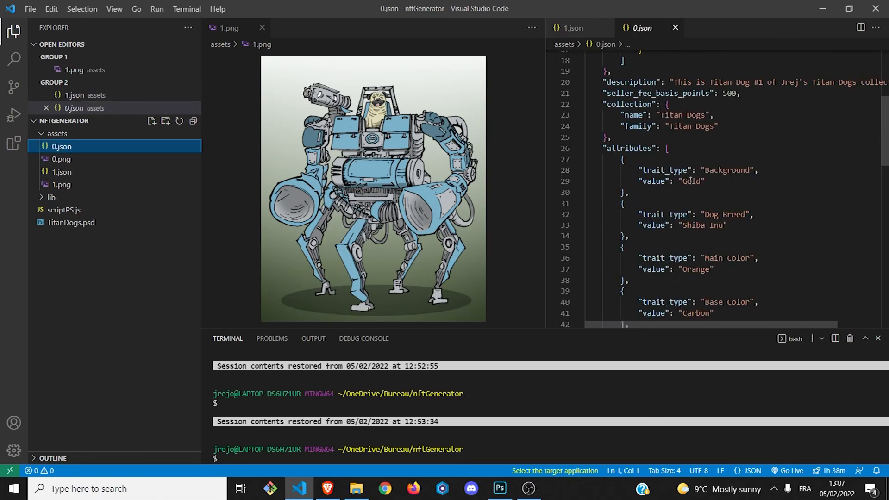
double_click(690, 181)
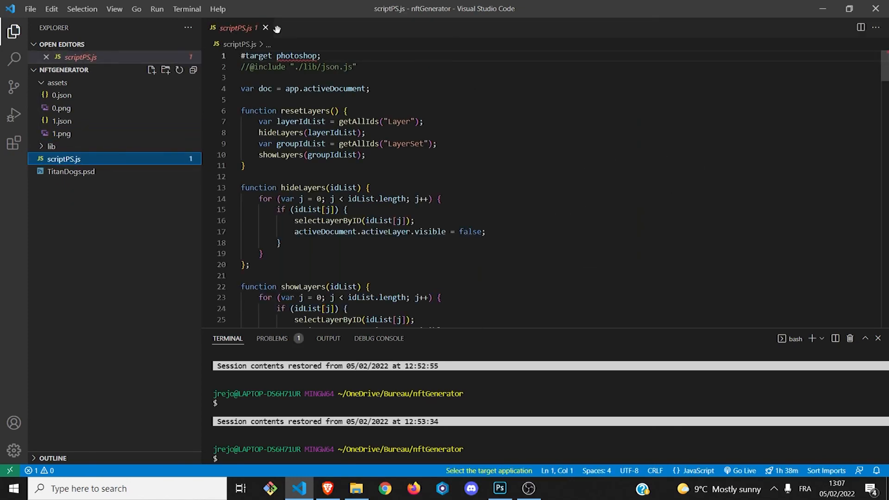
- Browse the TitanDogs trait layers in Photoshop, then minimize everything to reveal titandogs.io
click(265, 28)
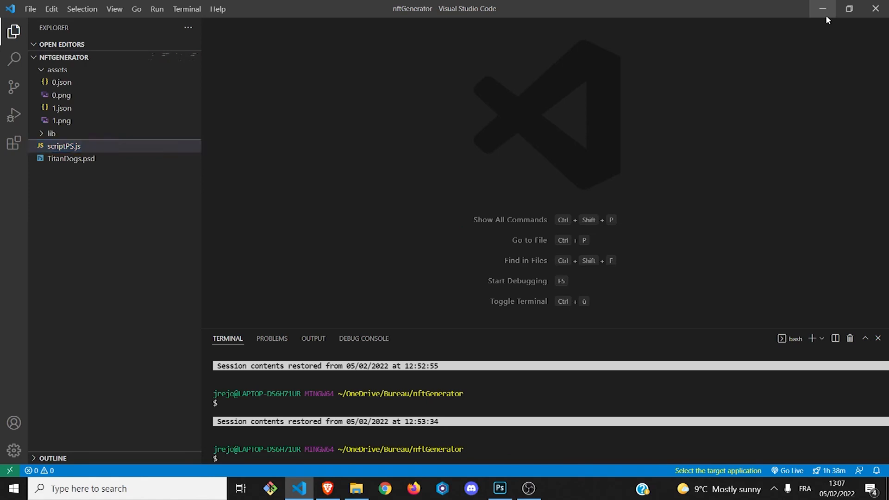
click(498, 487)
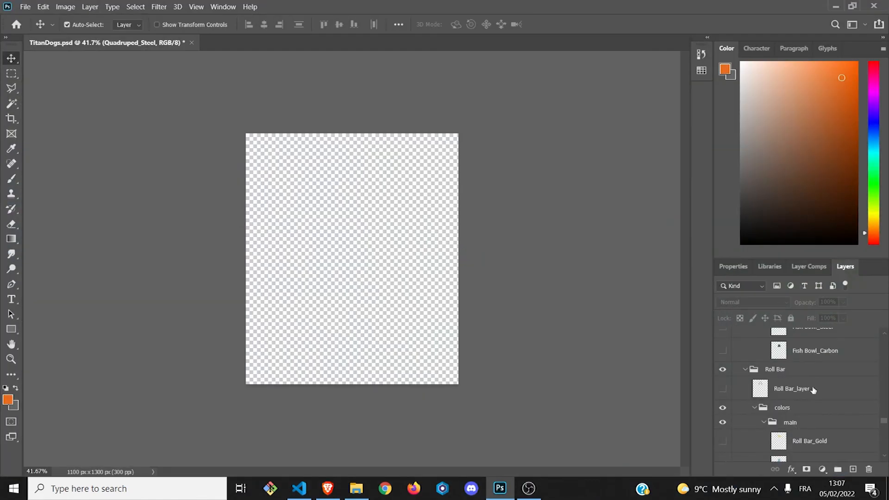
scroll(down, 3)
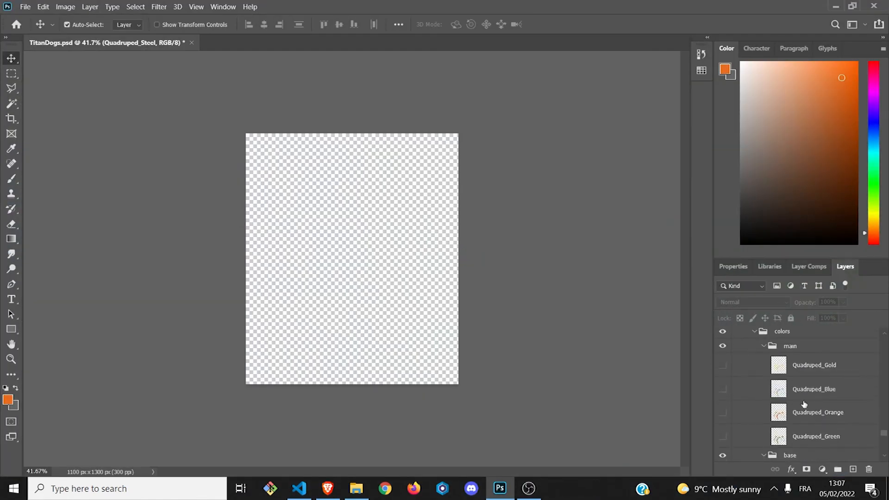
scroll(down, 3)
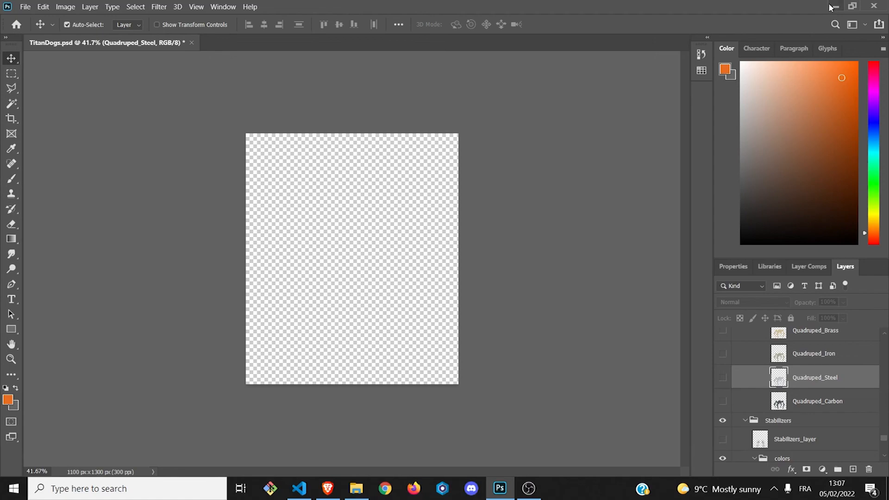
click(327, 487)
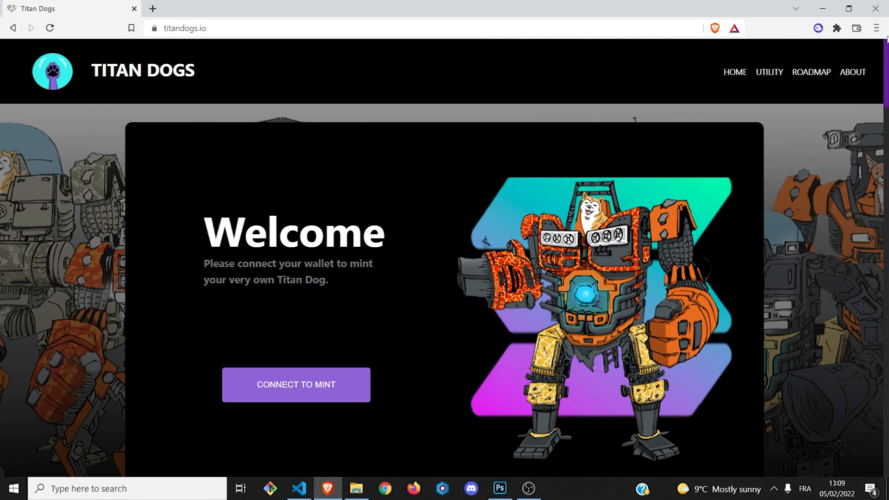
scroll(down, 3)
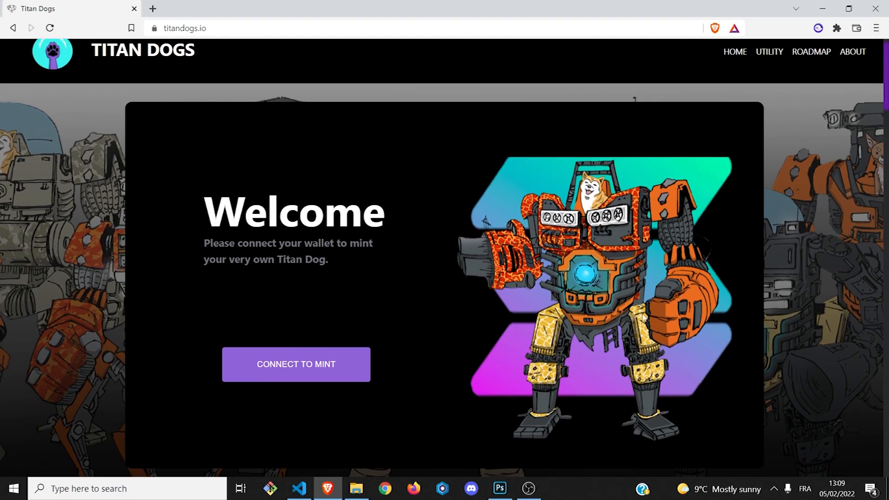
mouse_move(702, 251)
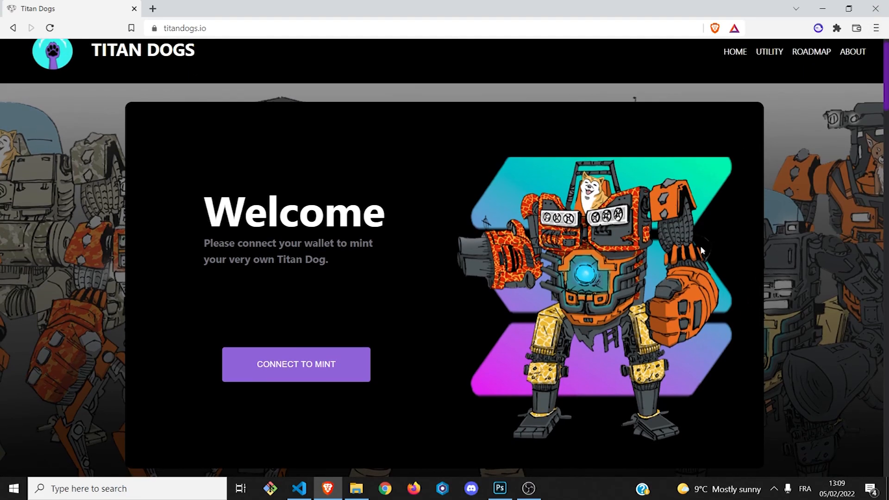
mouse_move(730, 240)
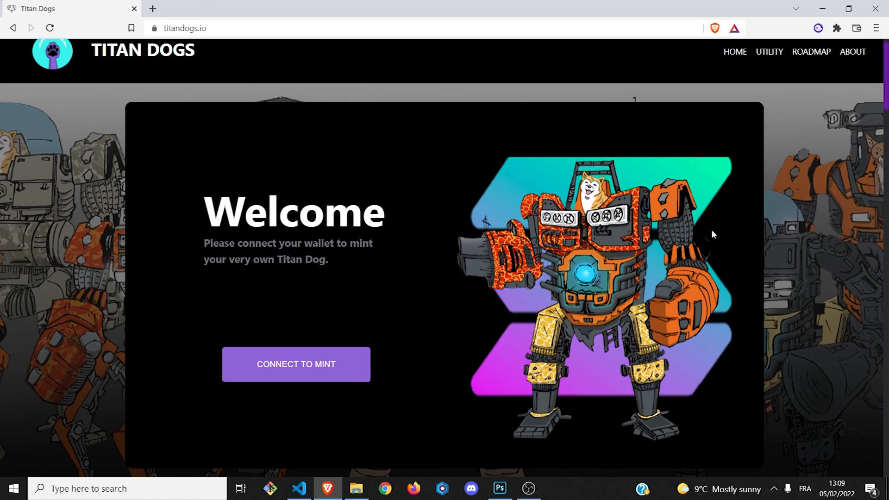
mouse_move(699, 225)
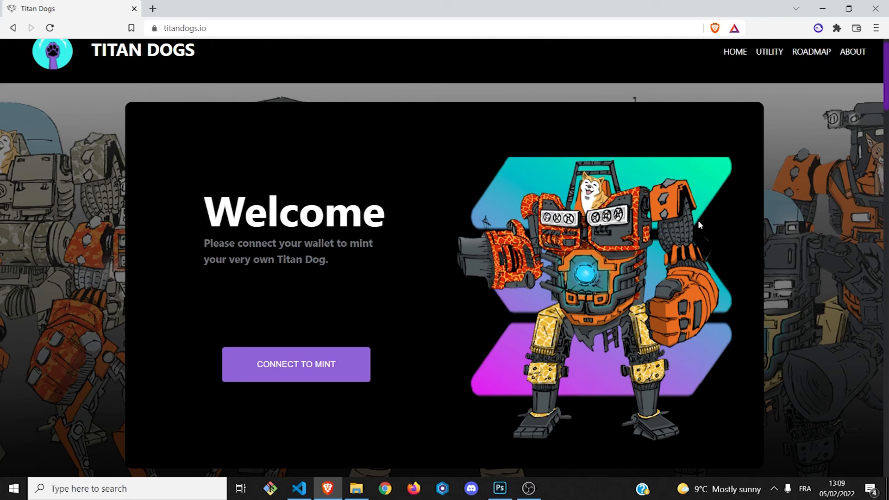
mouse_move(695, 229)
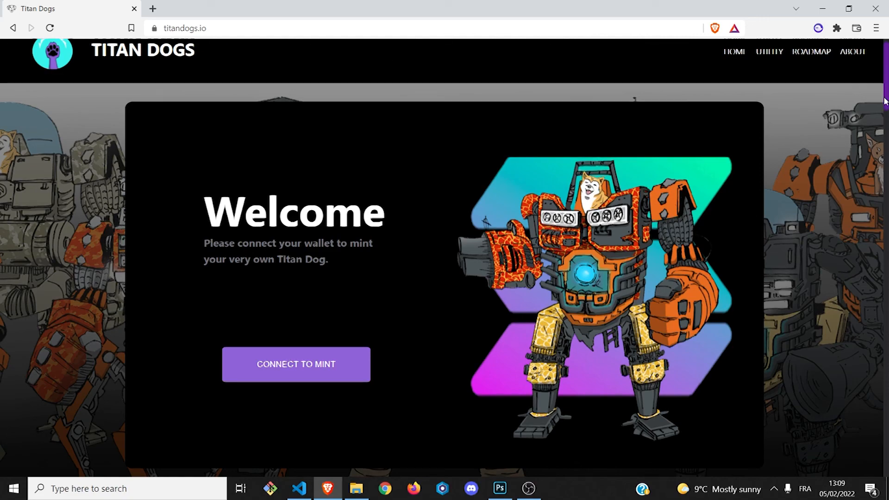
scroll(down, 3)
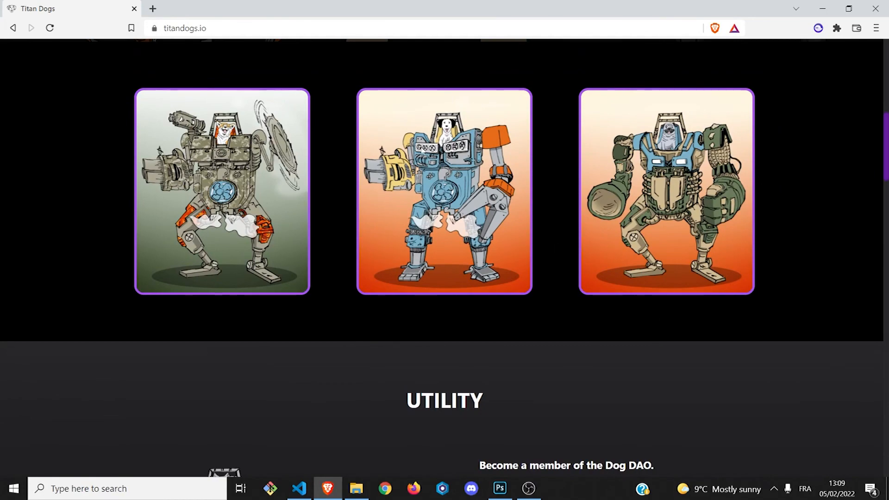
mouse_move(882, 195)
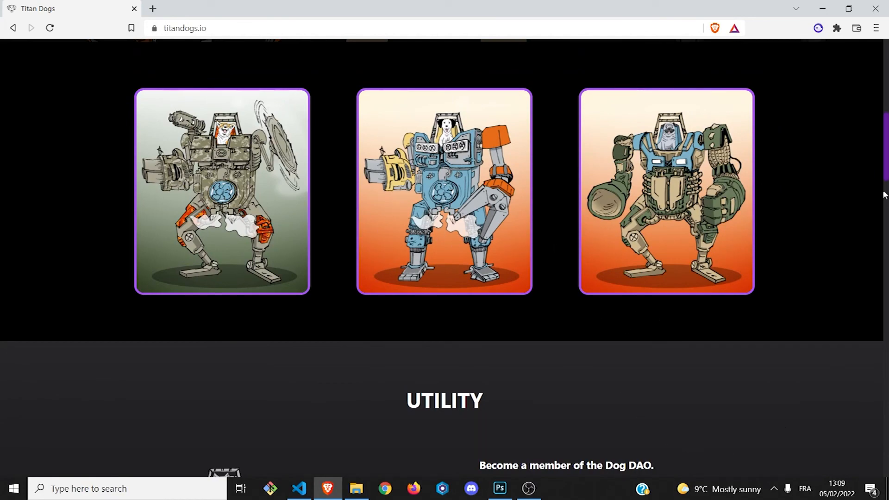
scroll(down, 3)
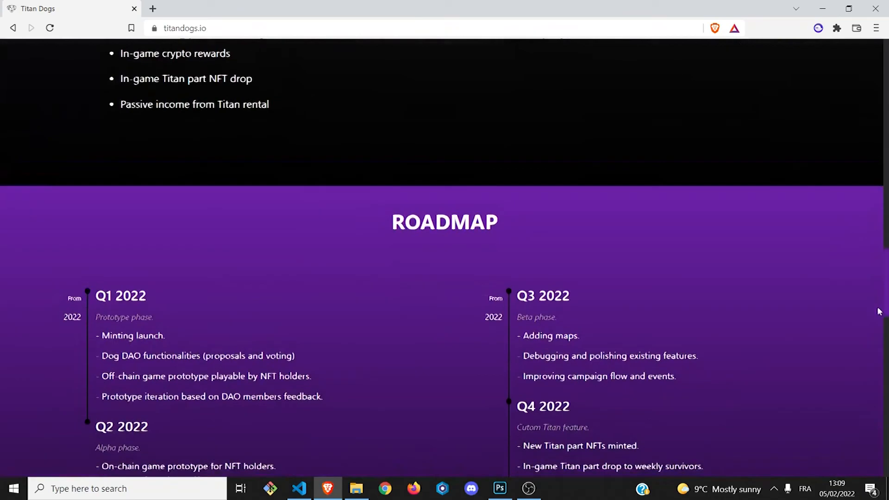
scroll(up, 3)
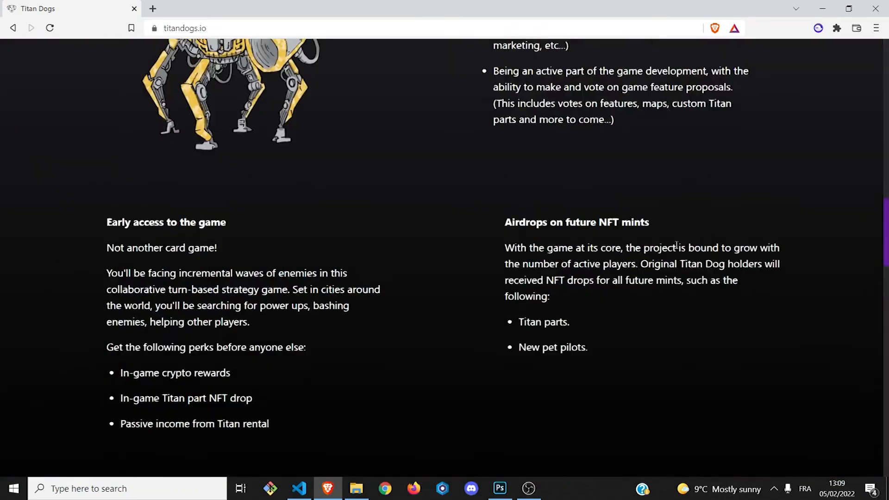